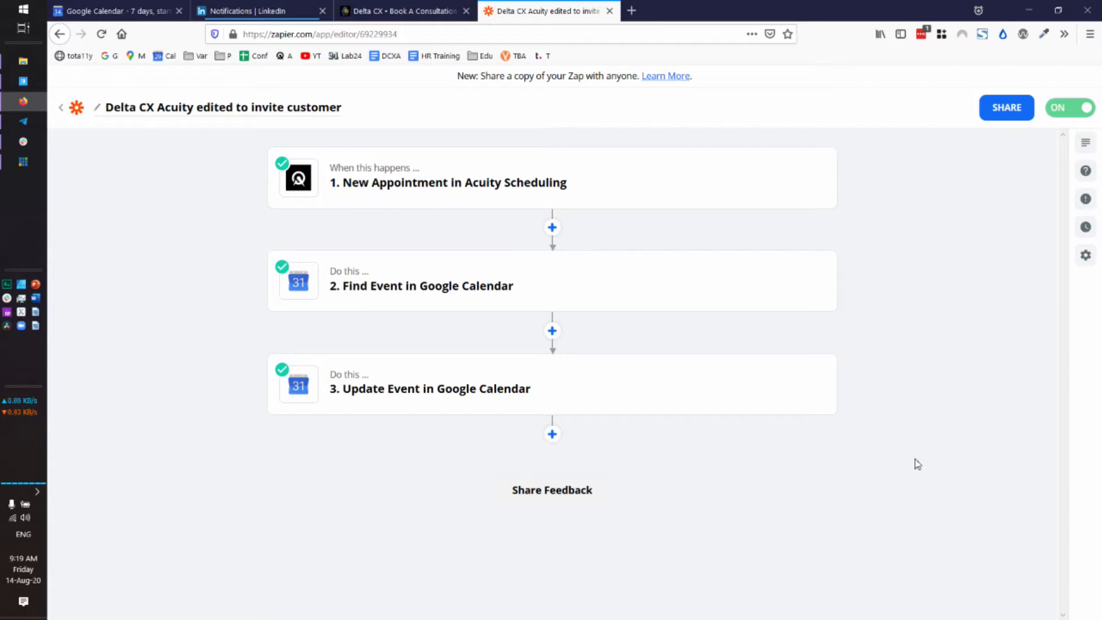
pyautogui.moveTo(446, 204)
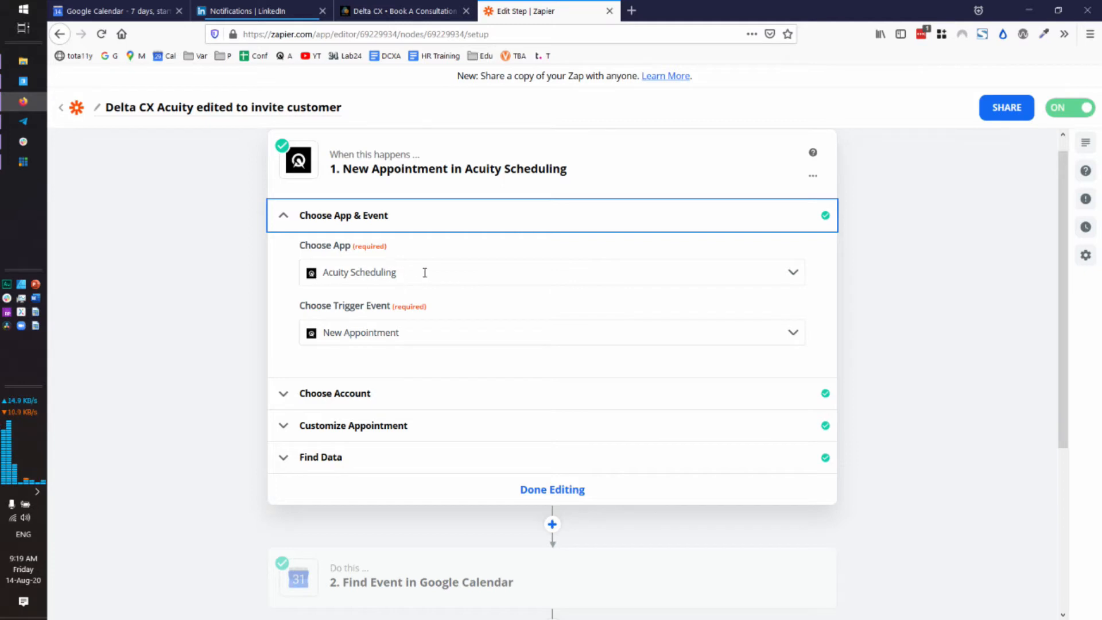
pyautogui.moveTo(406, 352)
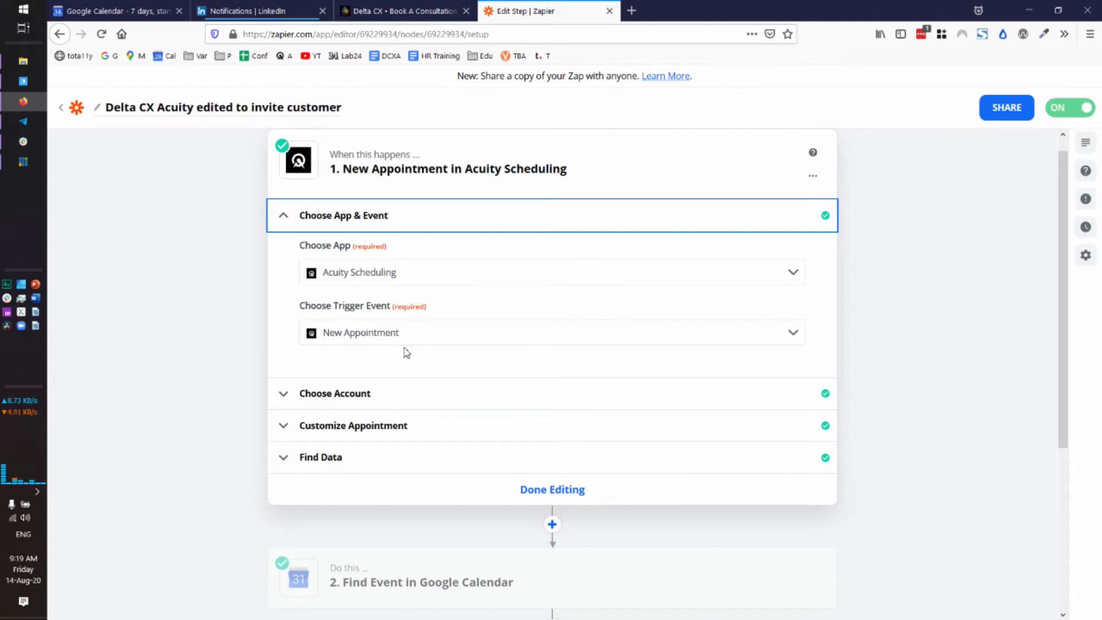
# - Review the Acuity trigger's Ptype account and its appointment filter limited to the Delta CX calendar
pyautogui.click(334, 392)
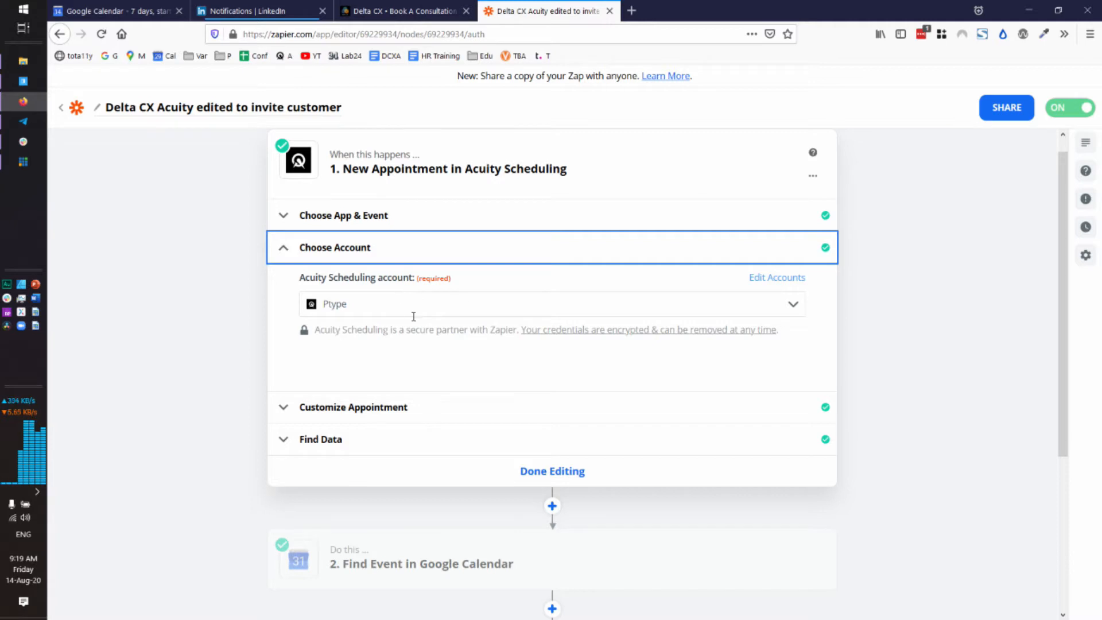
pyautogui.moveTo(445, 410)
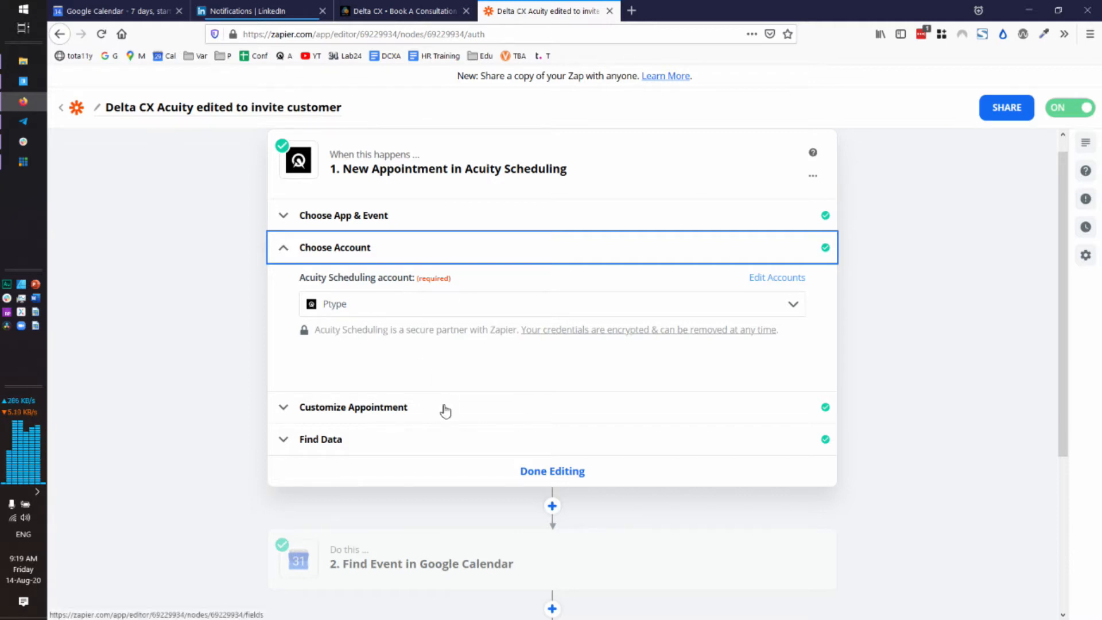
pyautogui.click(353, 407)
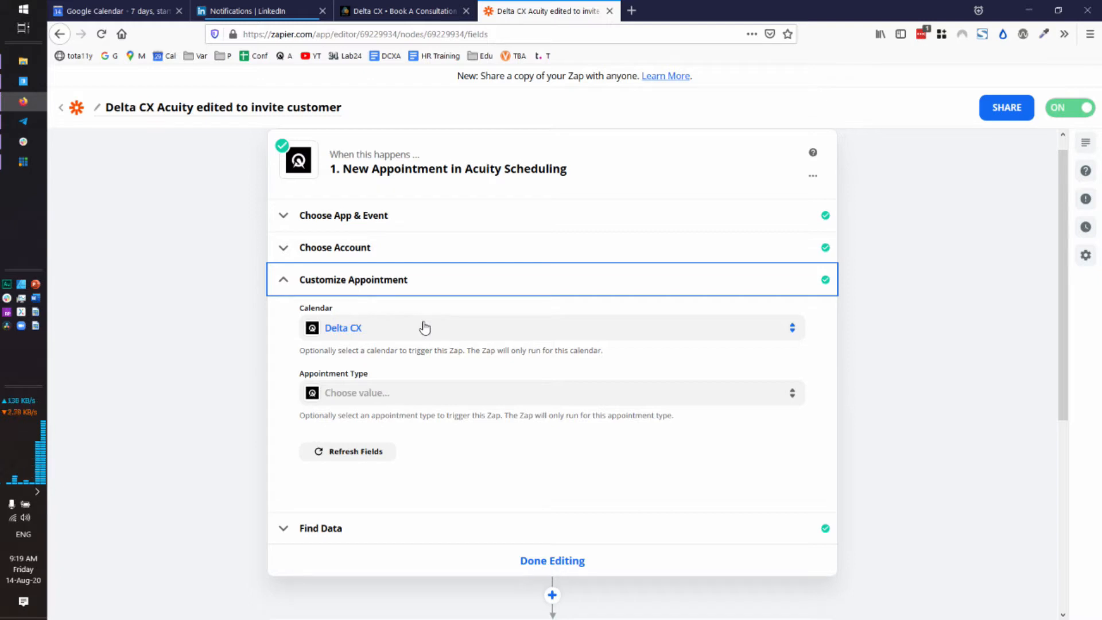
pyautogui.scroll(-3)
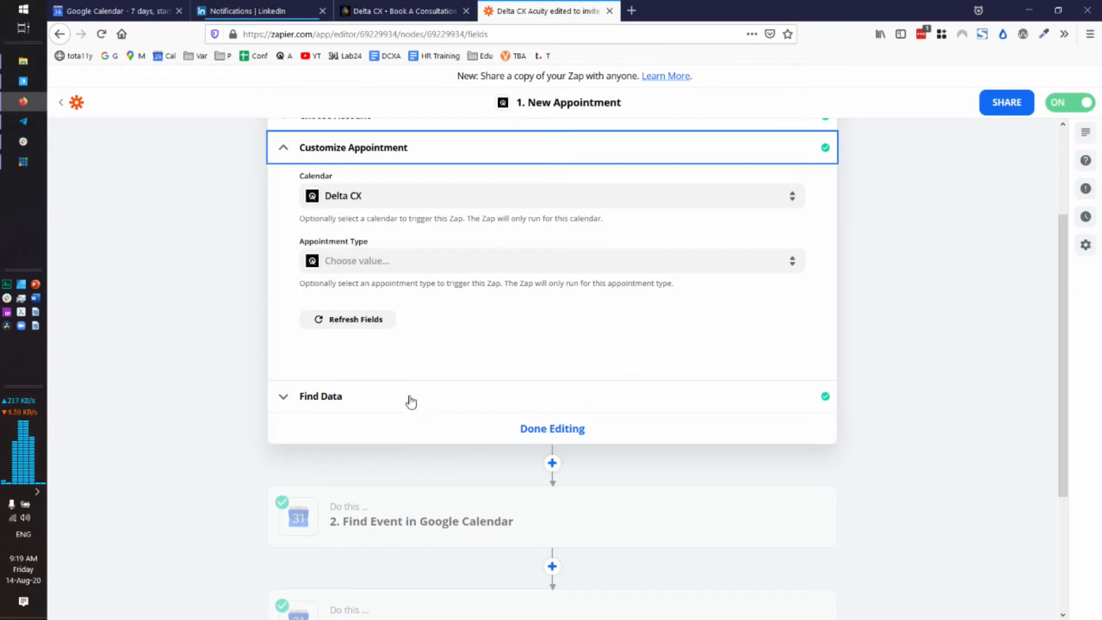
# - Review the trigger's sample data, keep Appointment J, and continue to finish the trigger step
pyautogui.click(320, 396)
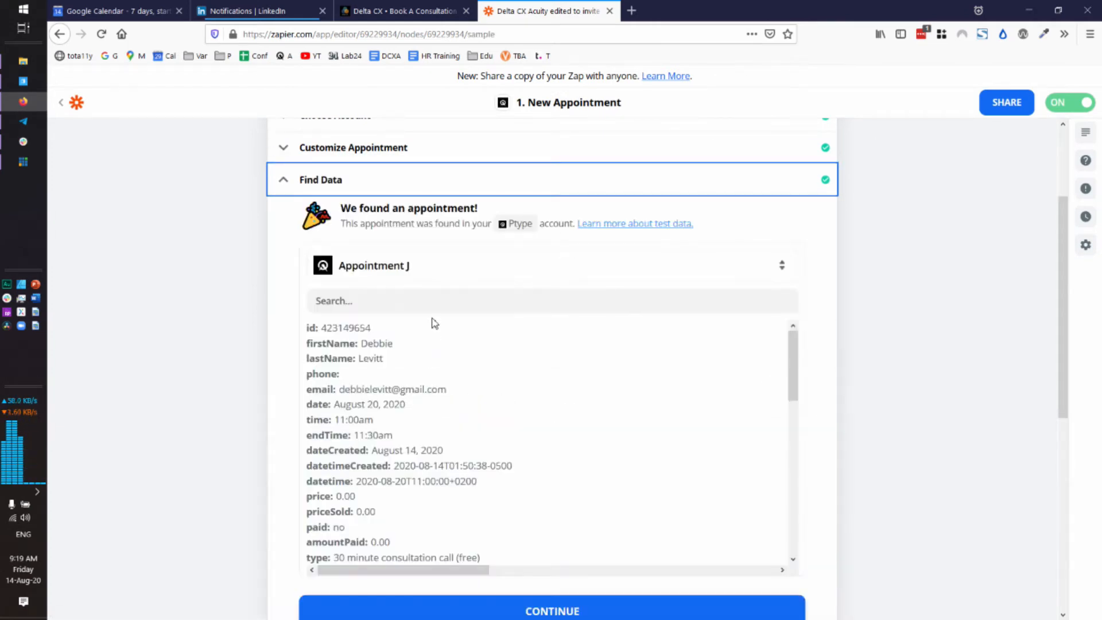
pyautogui.moveTo(531, 349)
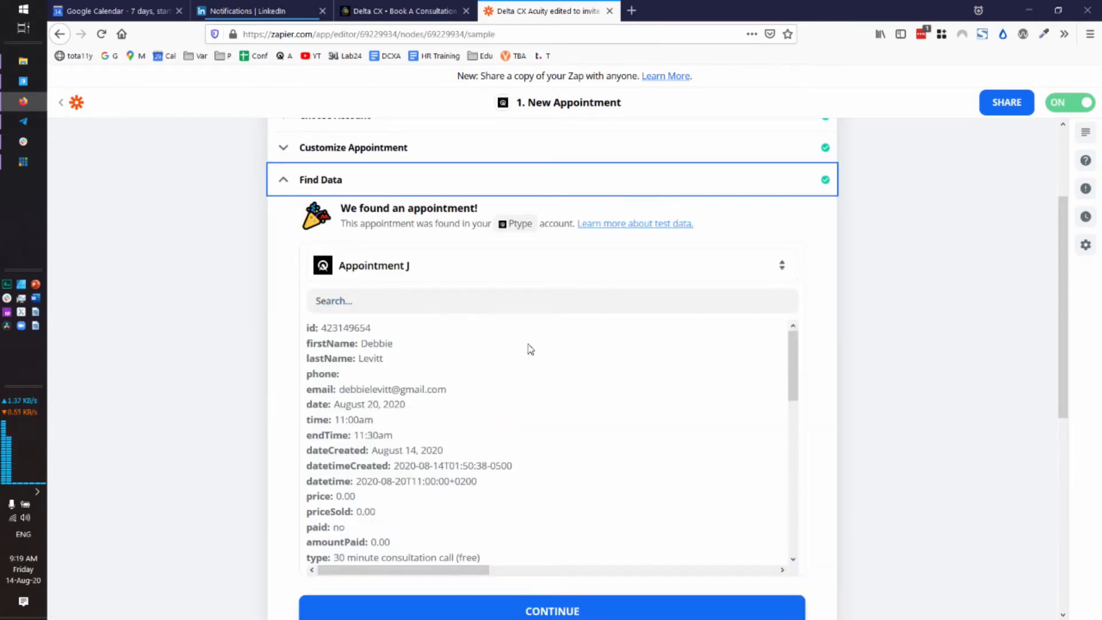
pyautogui.moveTo(447, 523)
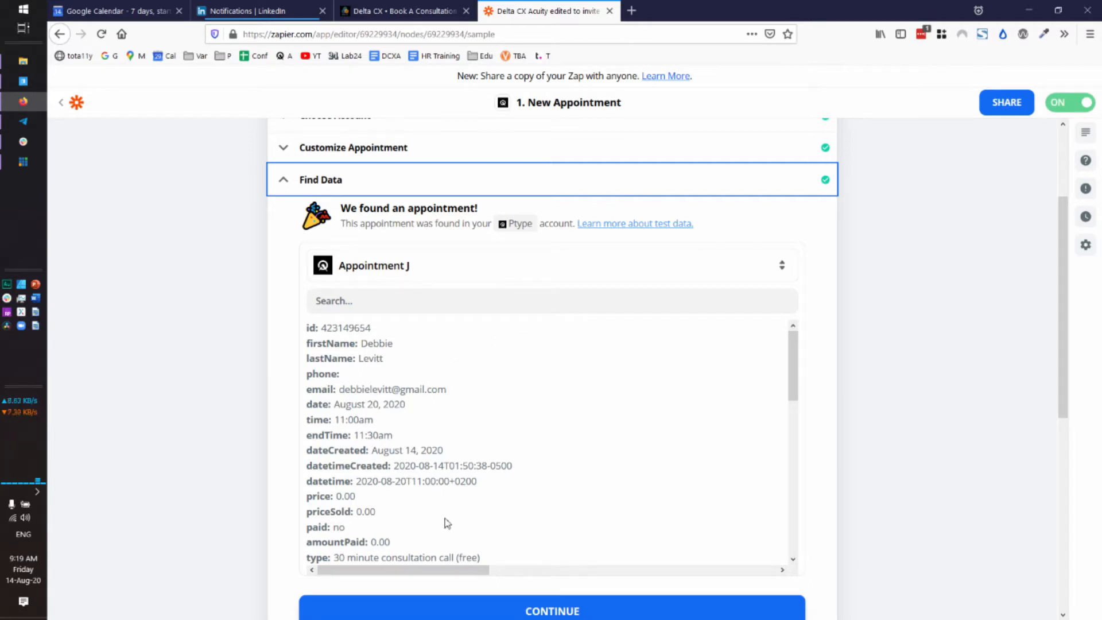
pyautogui.moveTo(371, 337)
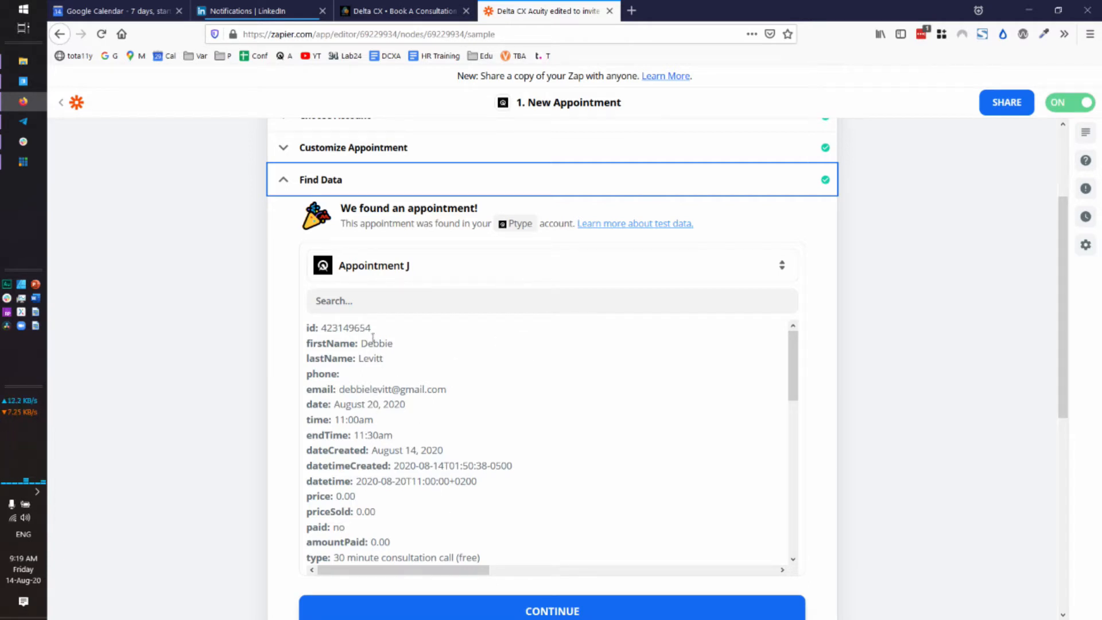
pyautogui.moveTo(462, 269)
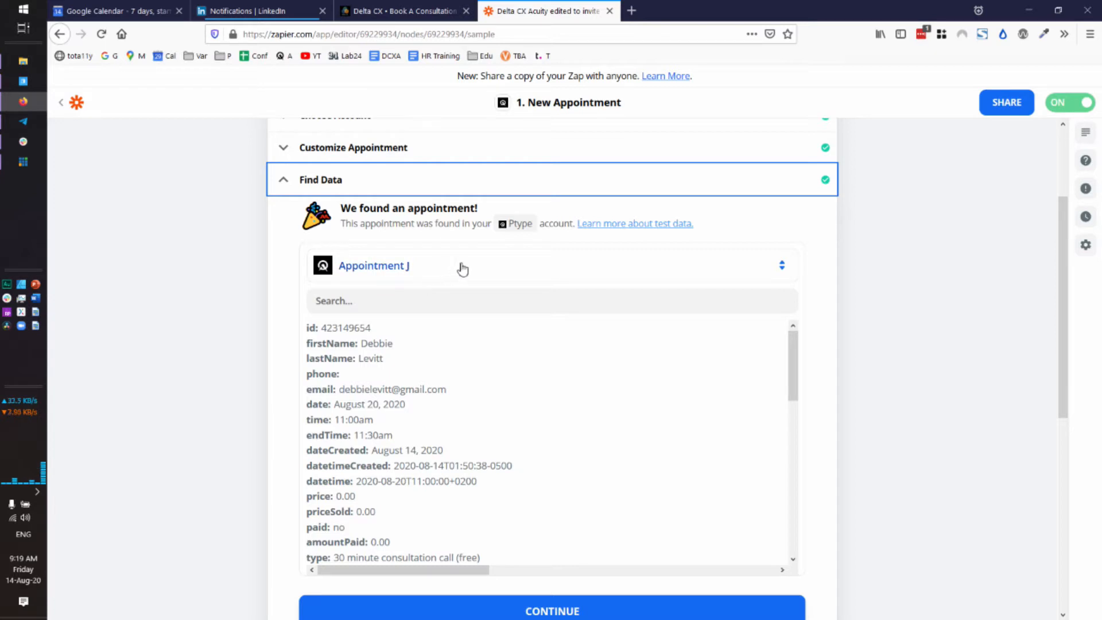
pyautogui.moveTo(288, 286)
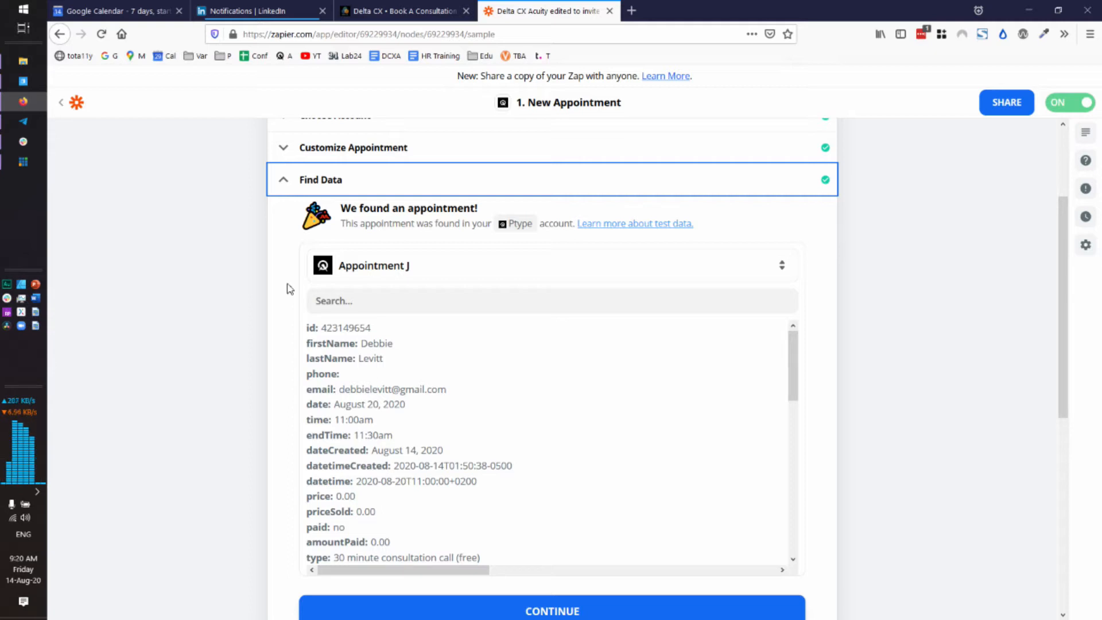
pyautogui.scroll(-3)
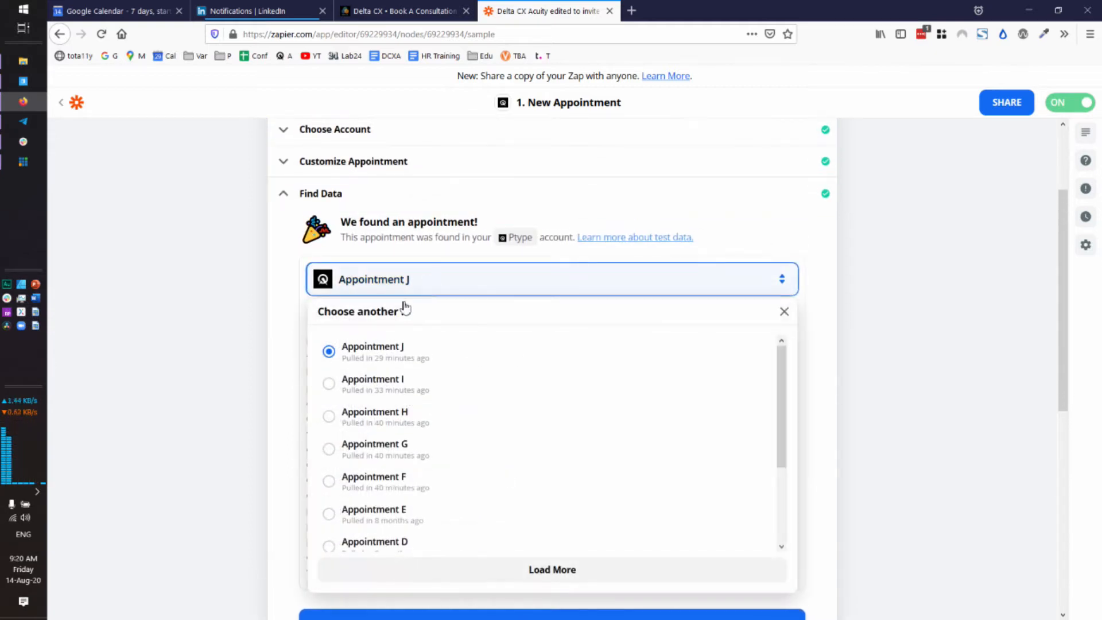
pyautogui.click(552, 569)
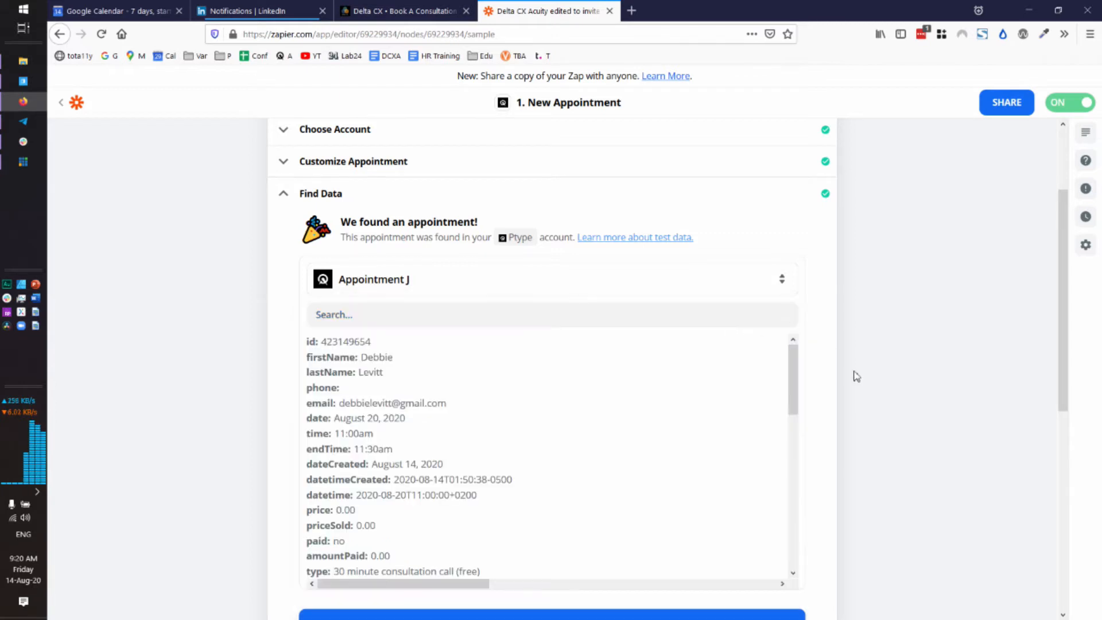
pyautogui.scroll(-3)
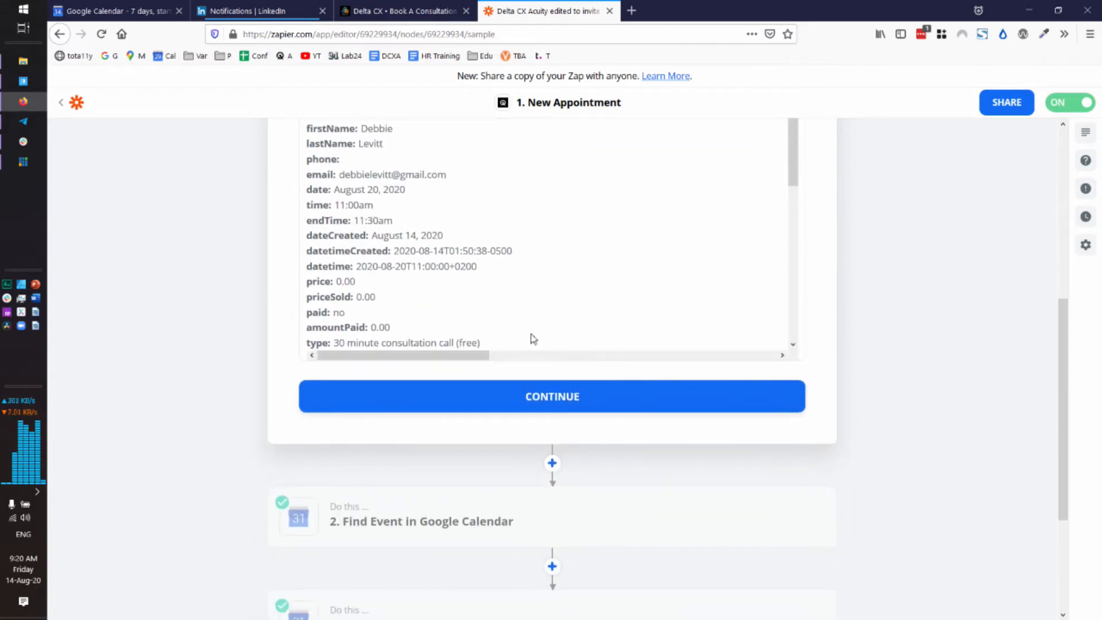
pyautogui.click(552, 396)
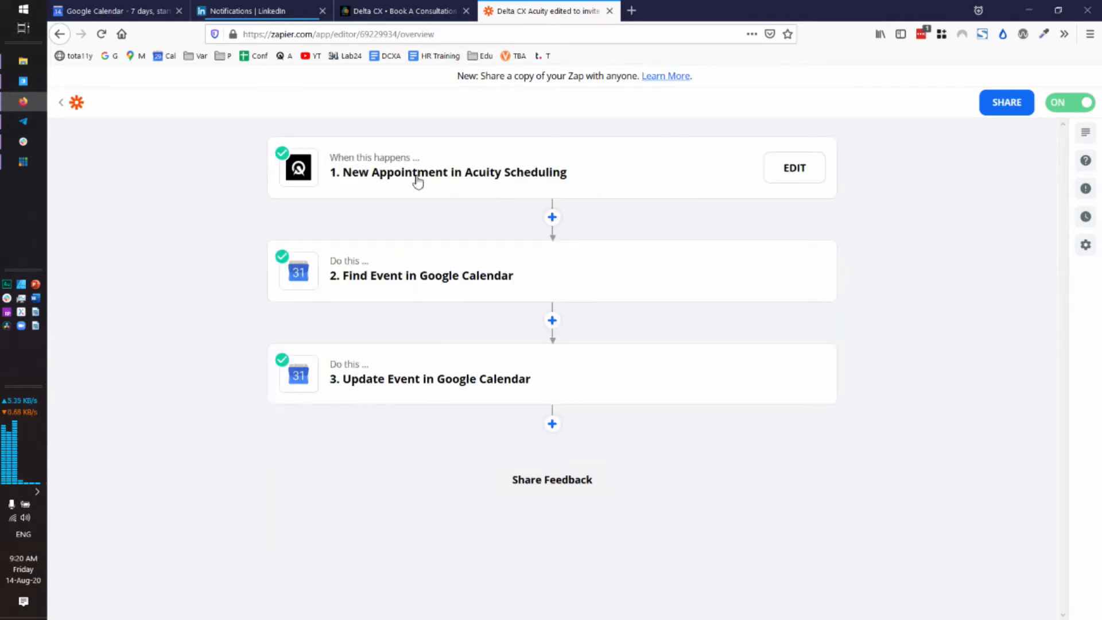
pyautogui.moveTo(410, 184)
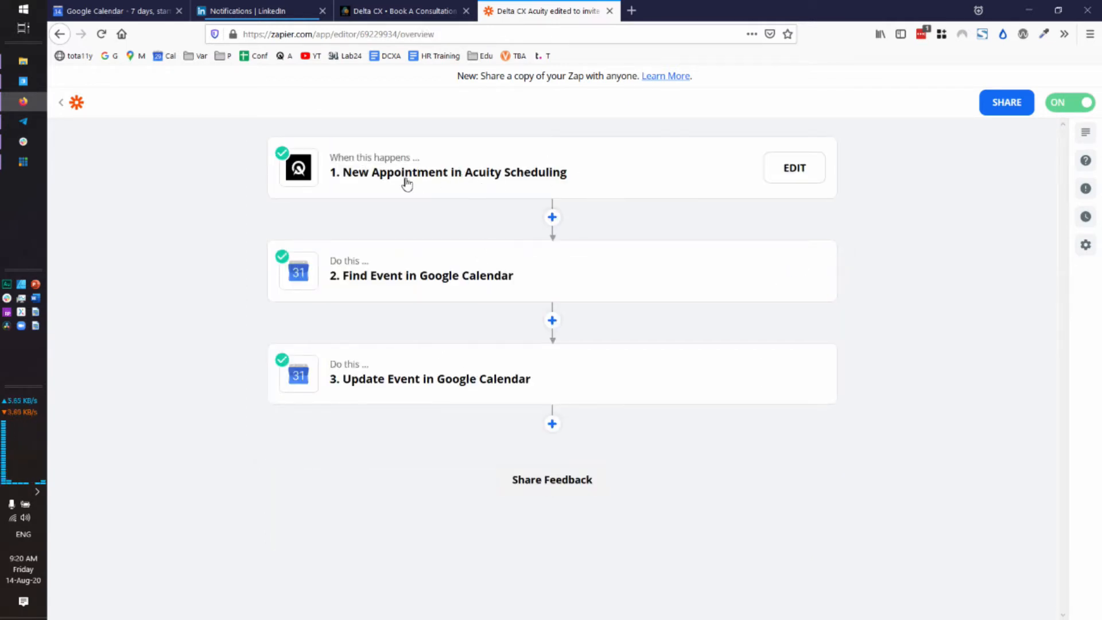
pyautogui.moveTo(393, 171)
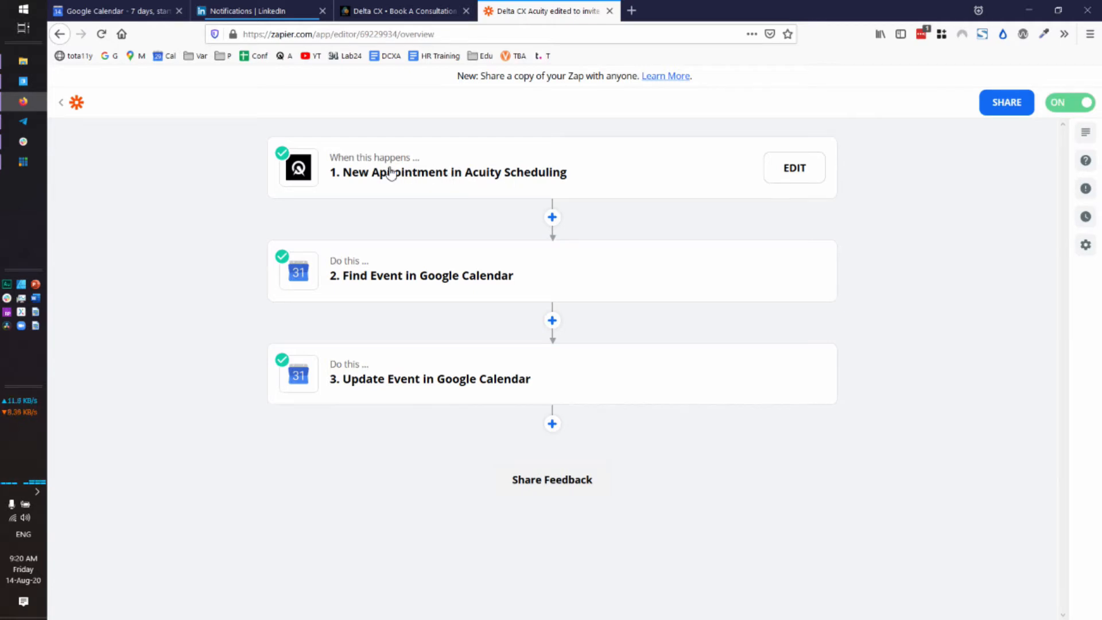
pyautogui.moveTo(424, 293)
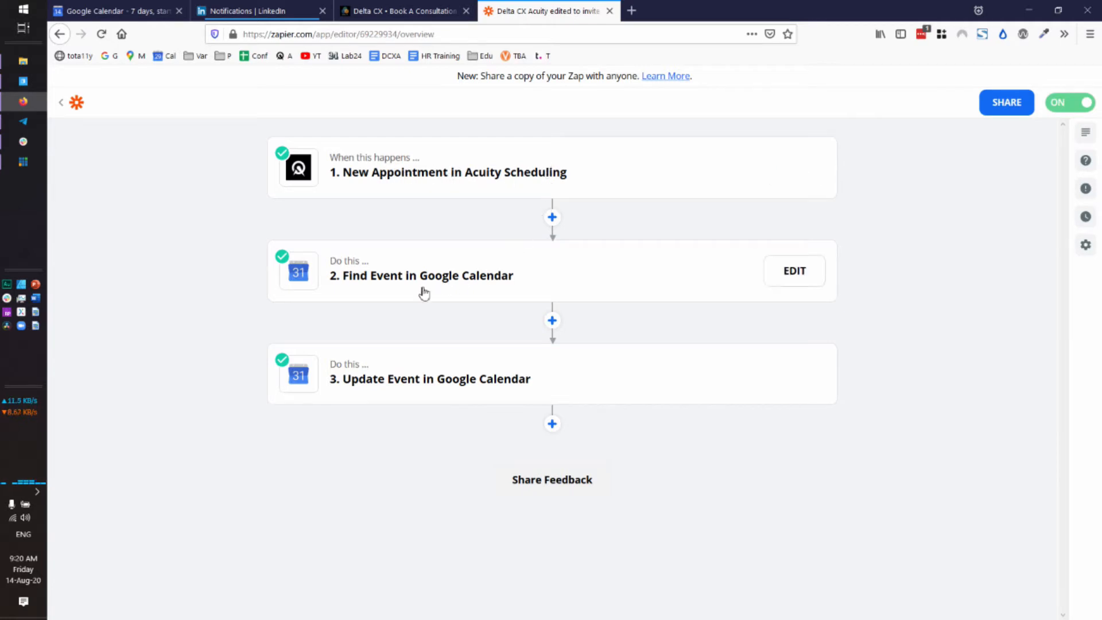
# - Review the Find Event step's Google Calendar app, connected account, and Delta CX calendar search by appointment ID
pyautogui.click(793, 270)
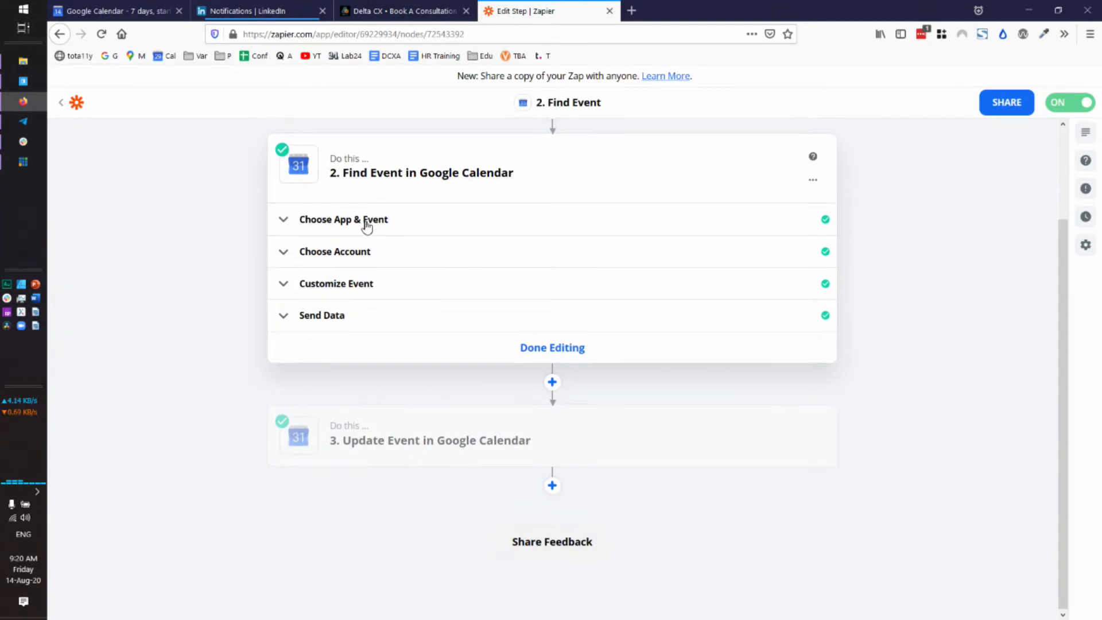
pyautogui.click(344, 219)
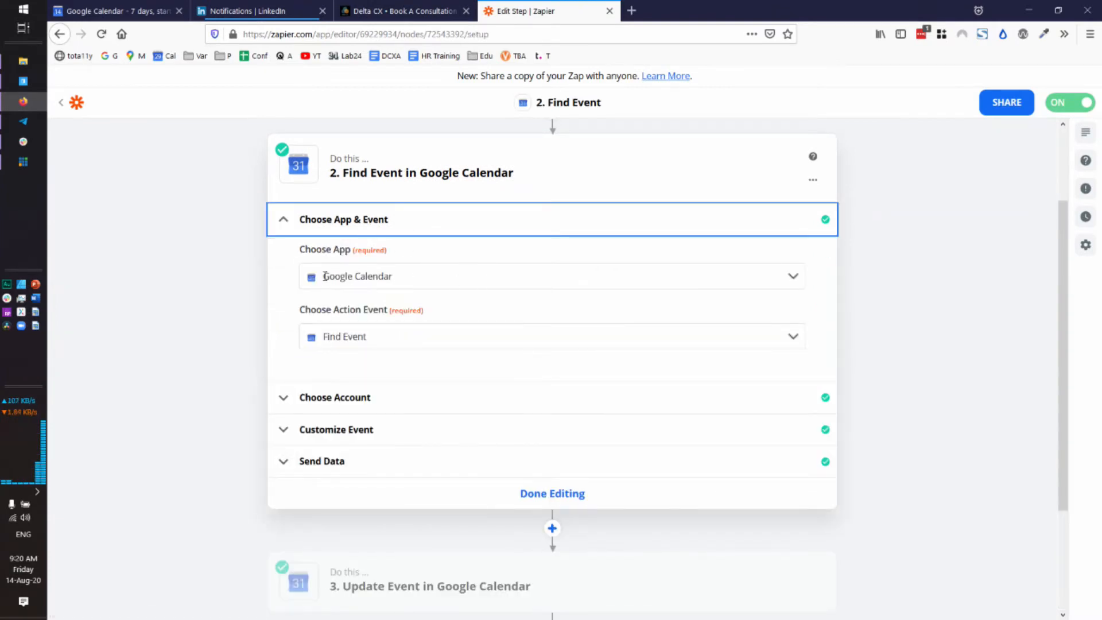
pyautogui.moveTo(409, 278)
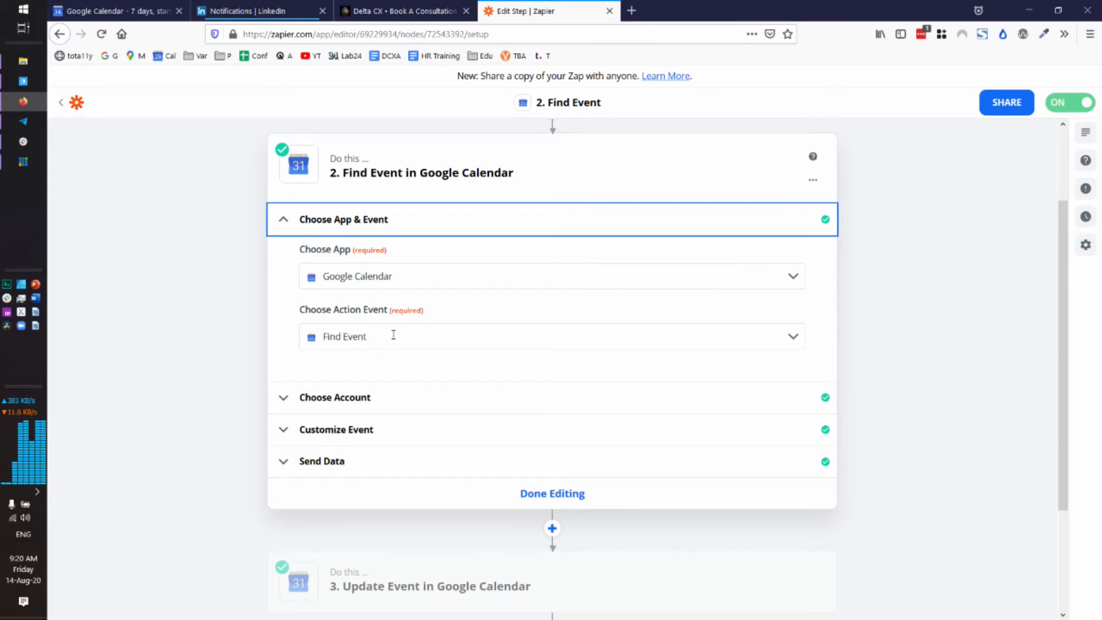
pyautogui.moveTo(443, 381)
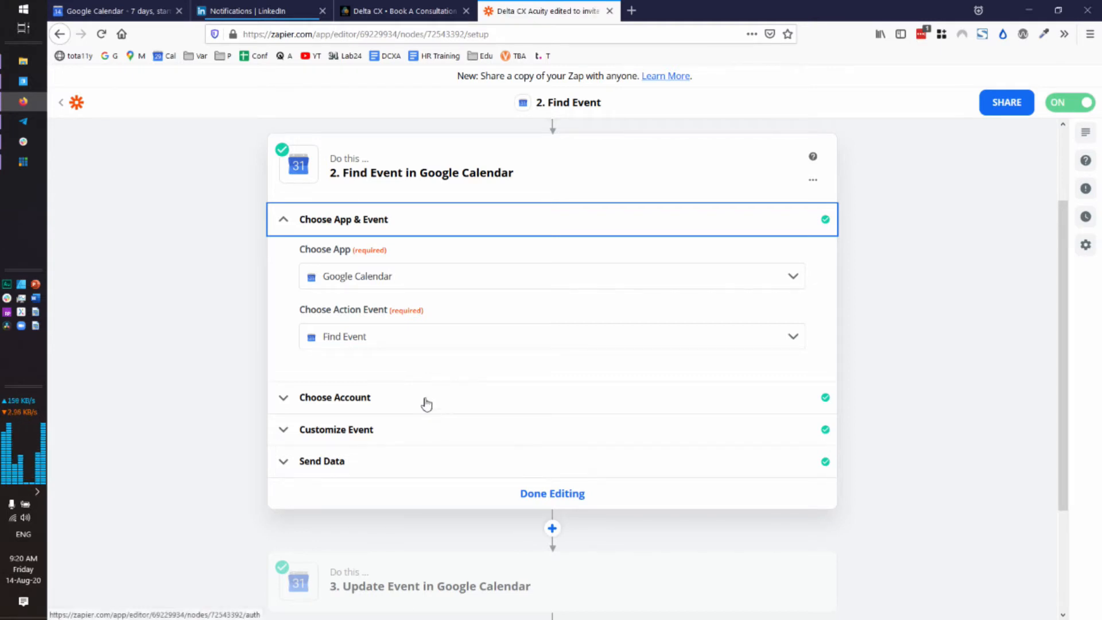
pyautogui.click(334, 397)
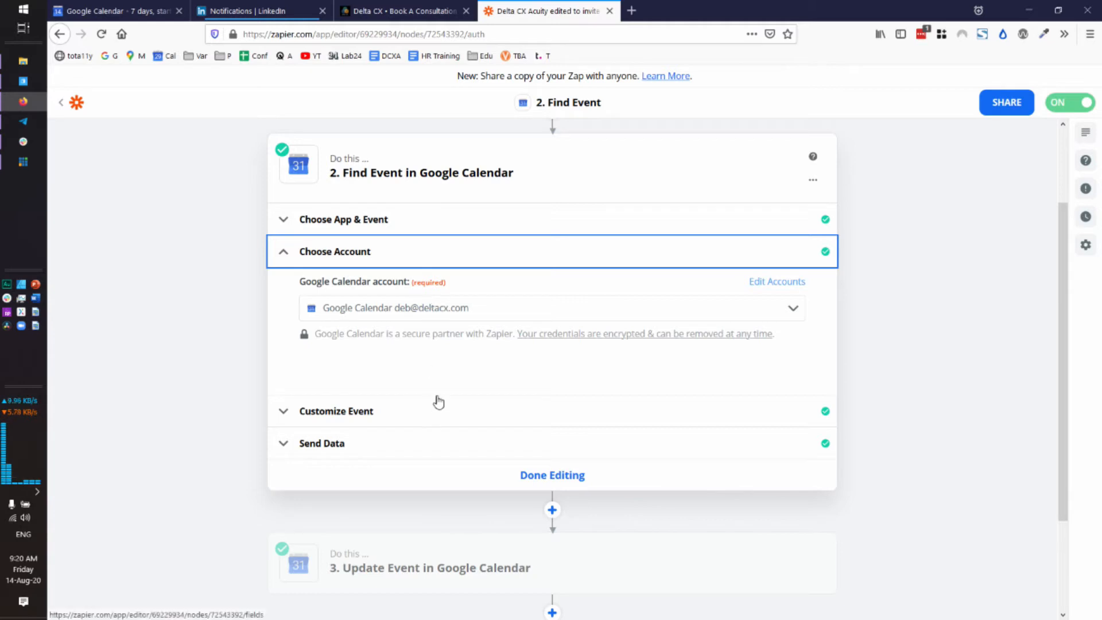
pyautogui.click(336, 410)
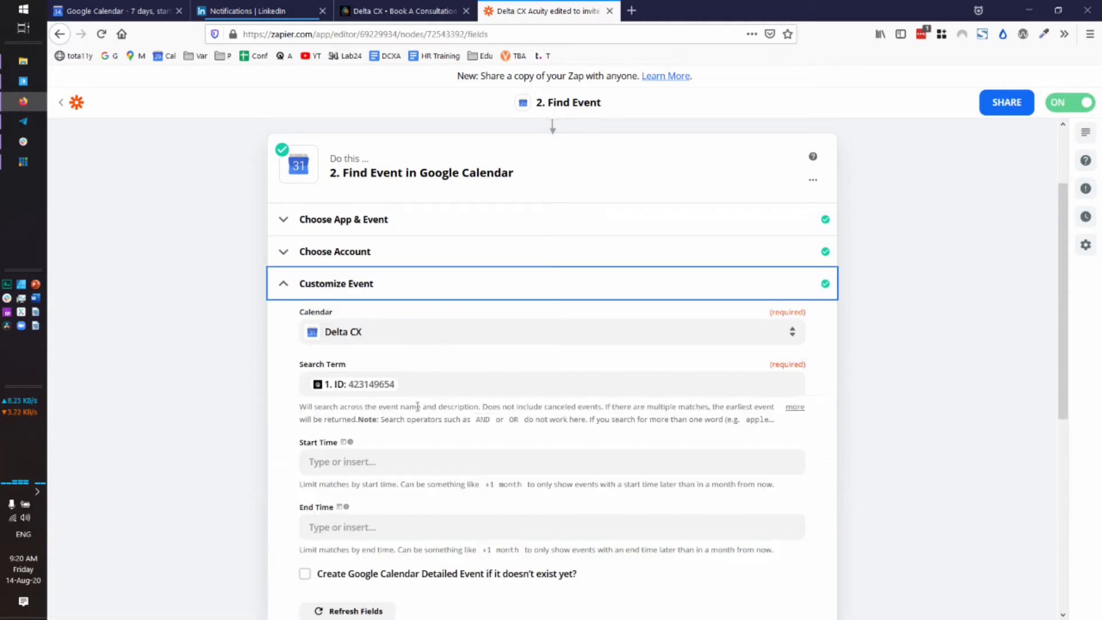
# - Keep the Search Term as the appointment's event ID and bring up the Find Event test result
pyautogui.scroll(-3)
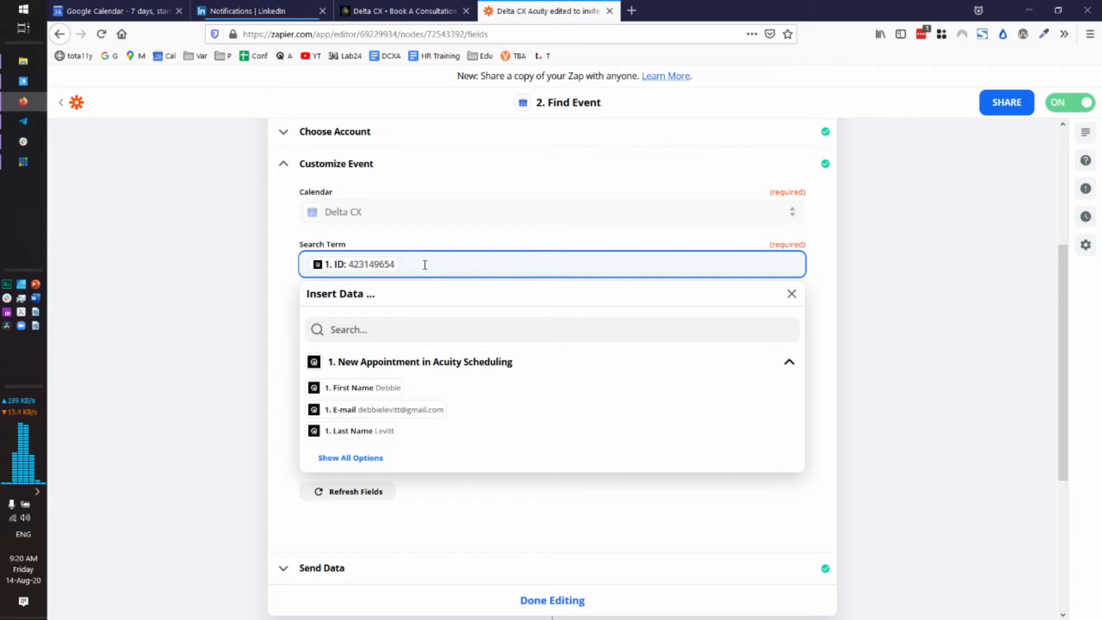
pyautogui.click(350, 458)
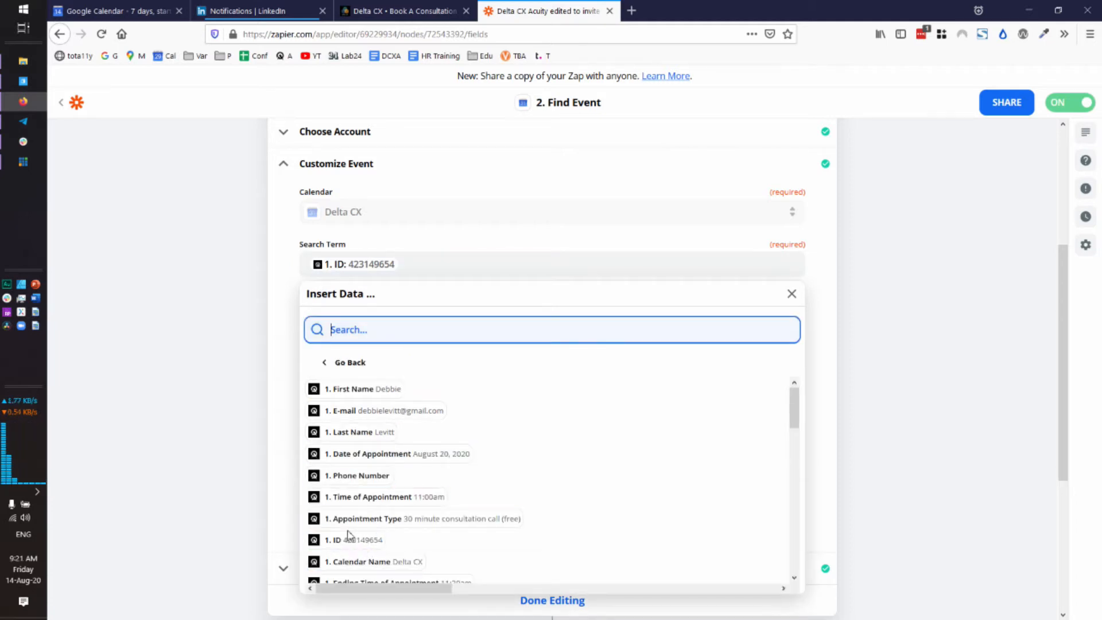
pyautogui.click(791, 293)
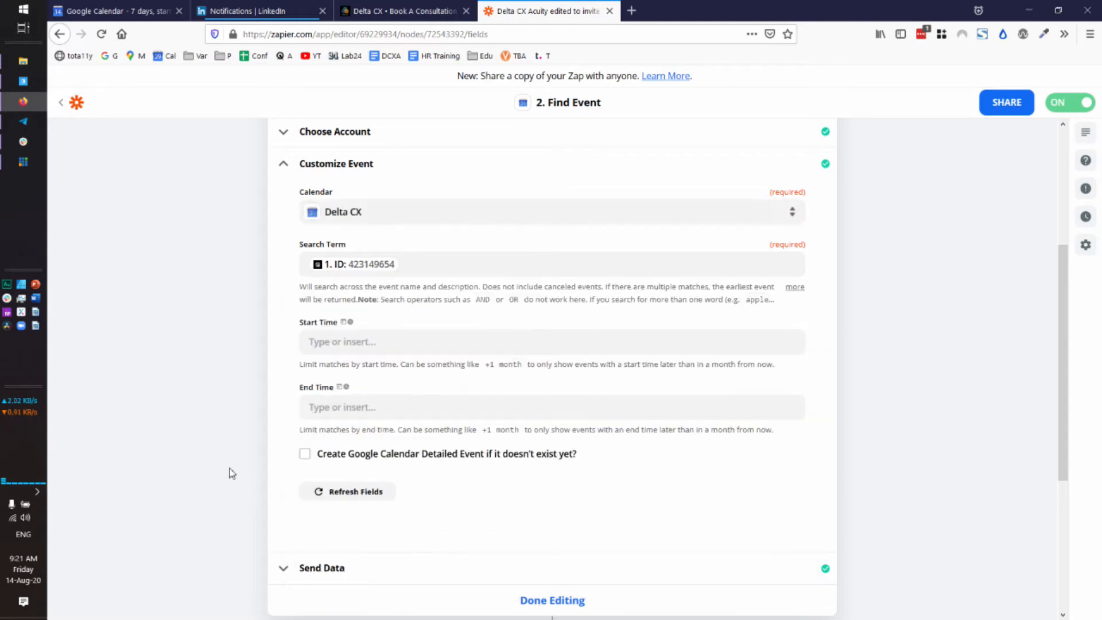
pyautogui.scroll(-3)
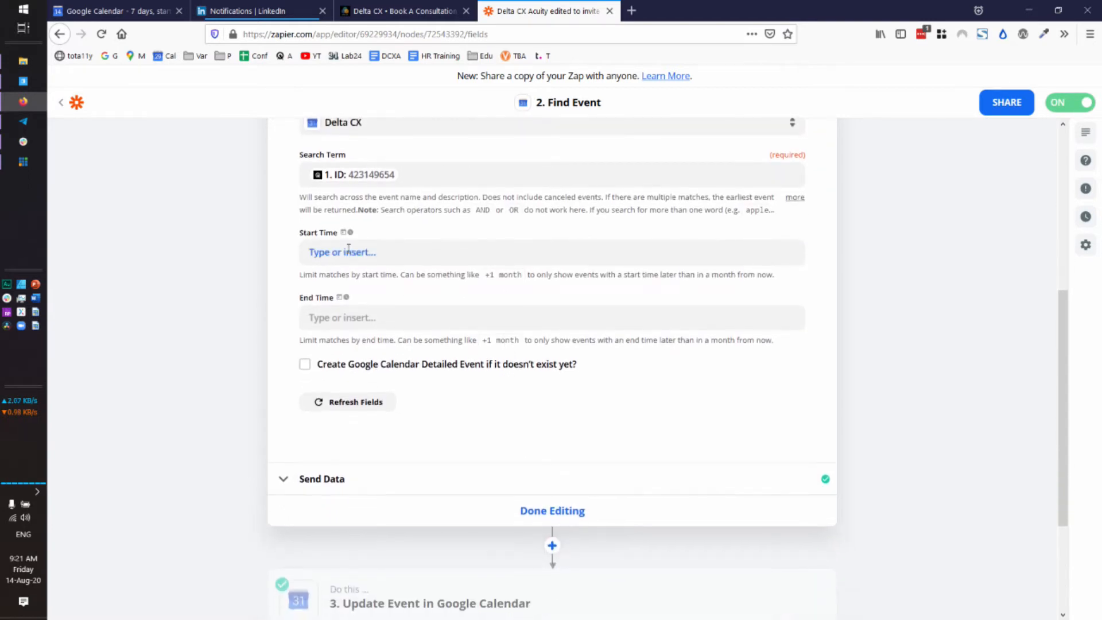
pyautogui.scroll(3)
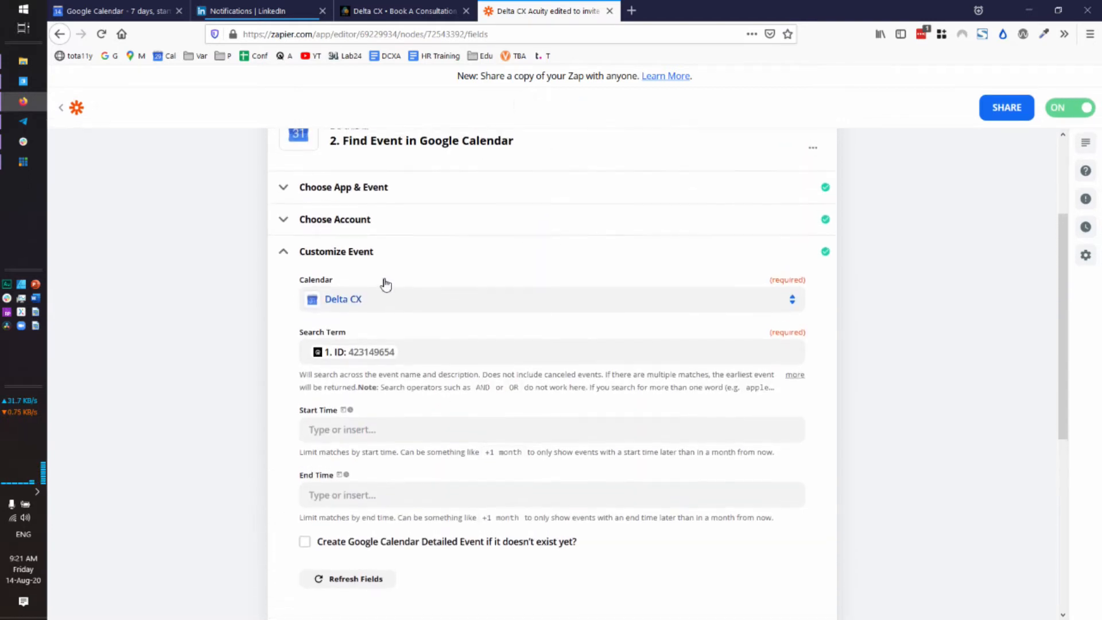
pyautogui.scroll(-3)
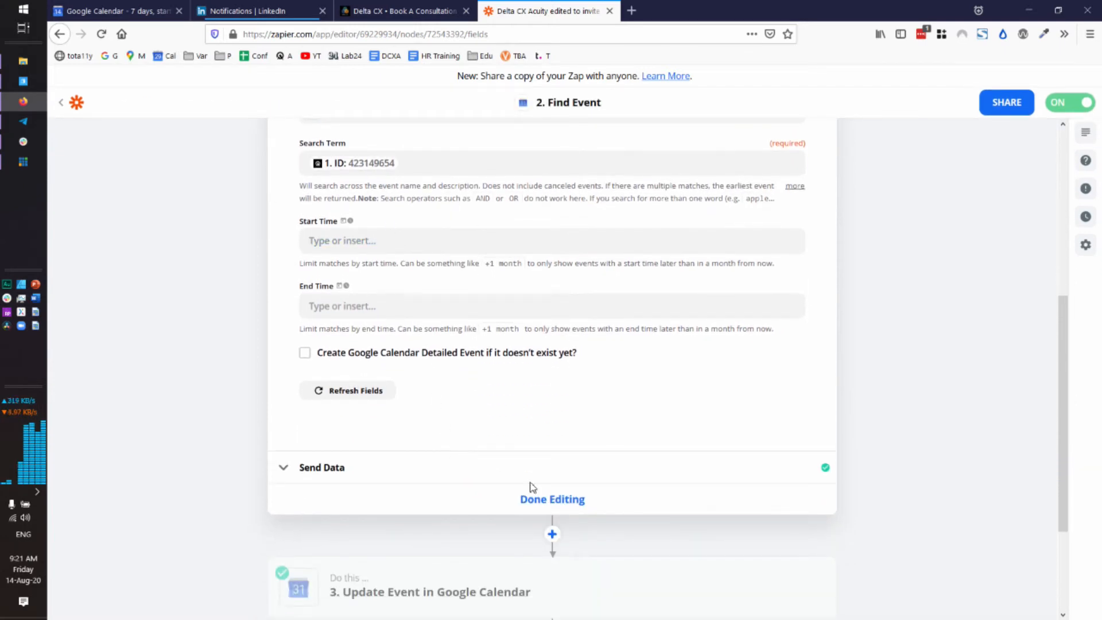
pyautogui.click(552, 499)
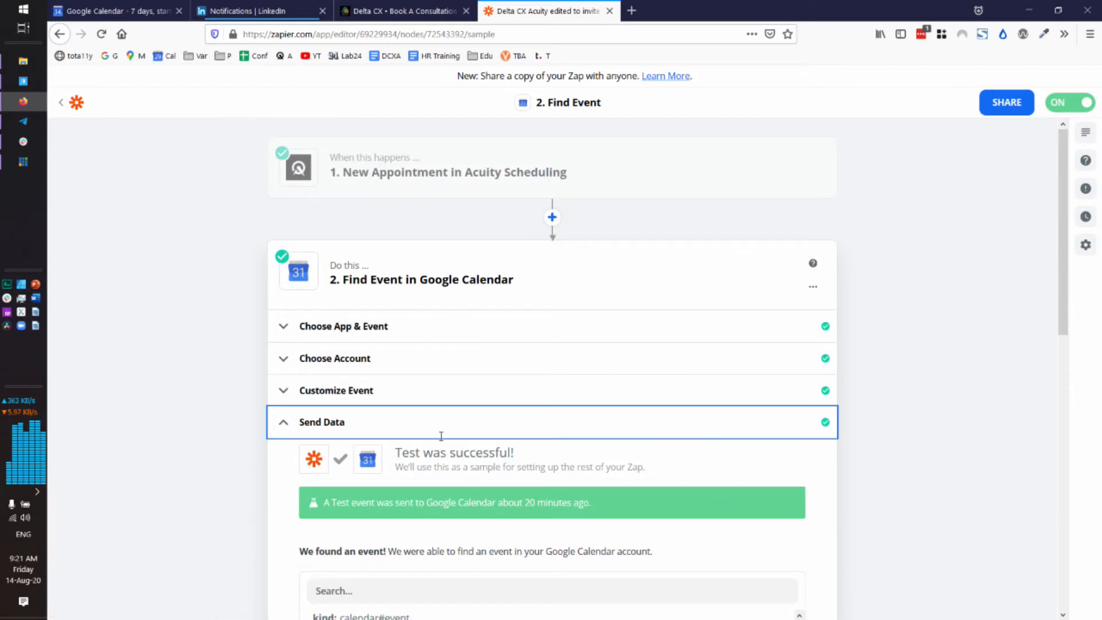
# - Review the found calendar event's details, then move on to the Update Event step
pyautogui.scroll(-3)
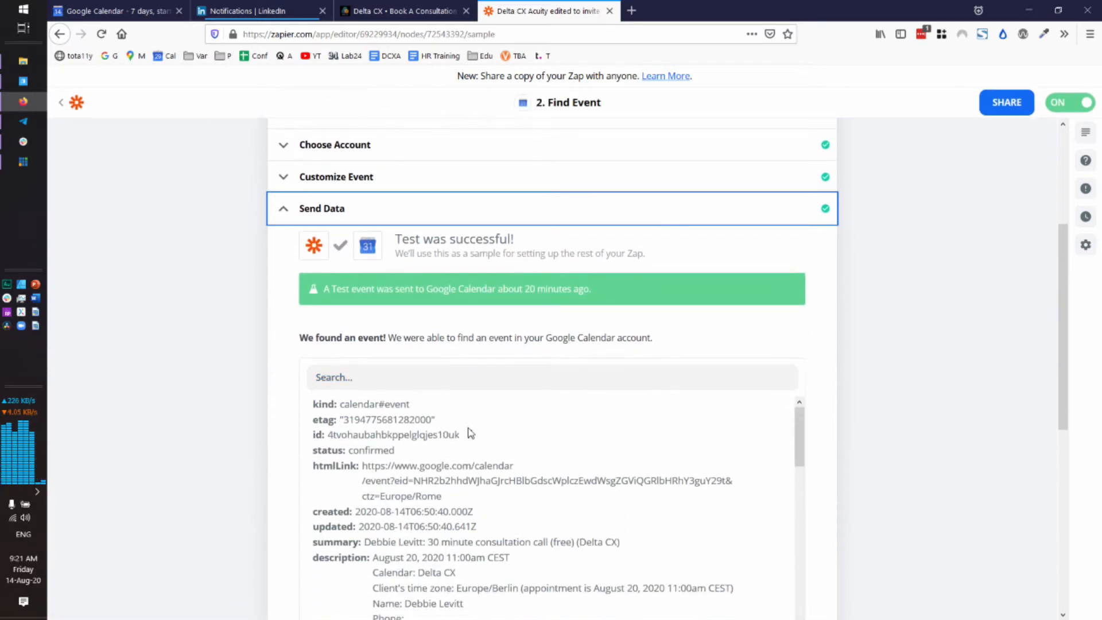
pyautogui.scroll(-3)
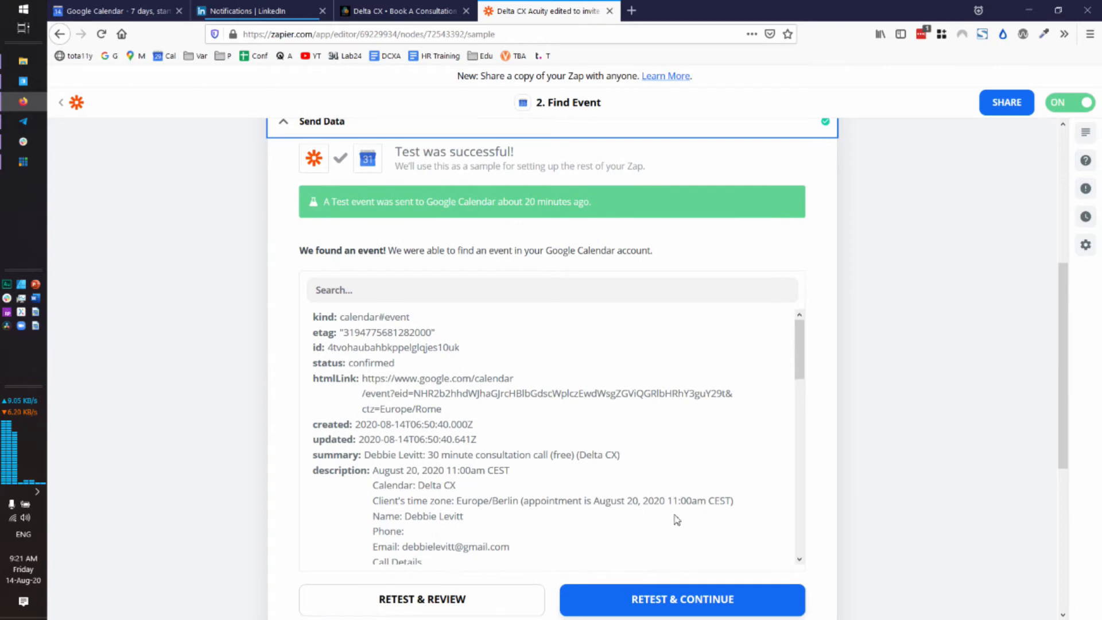
pyautogui.scroll(-3)
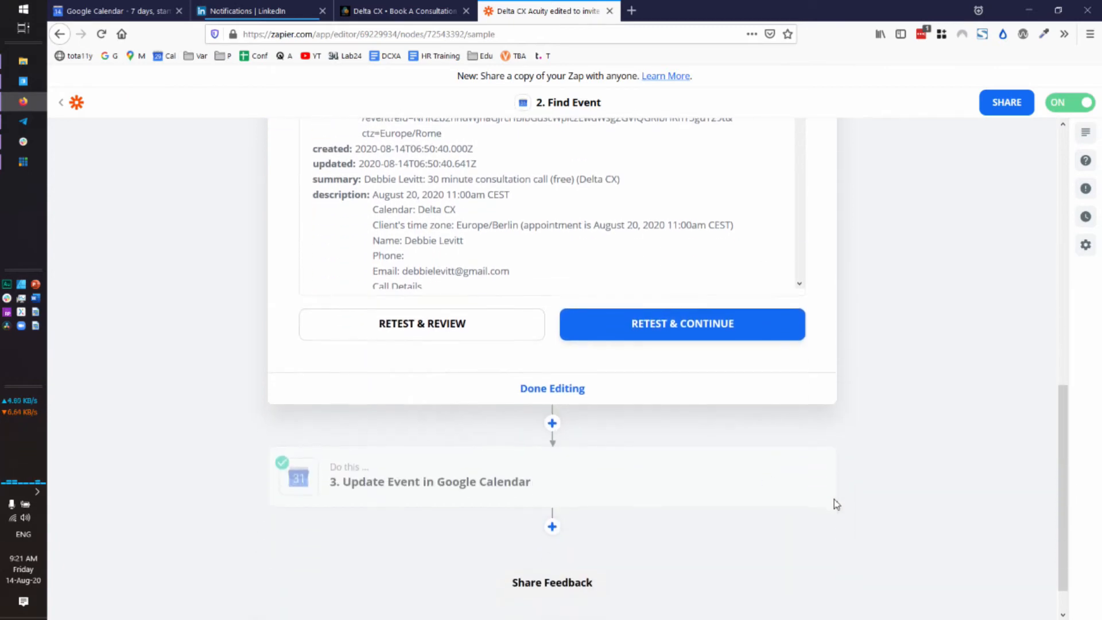
pyautogui.click(428, 481)
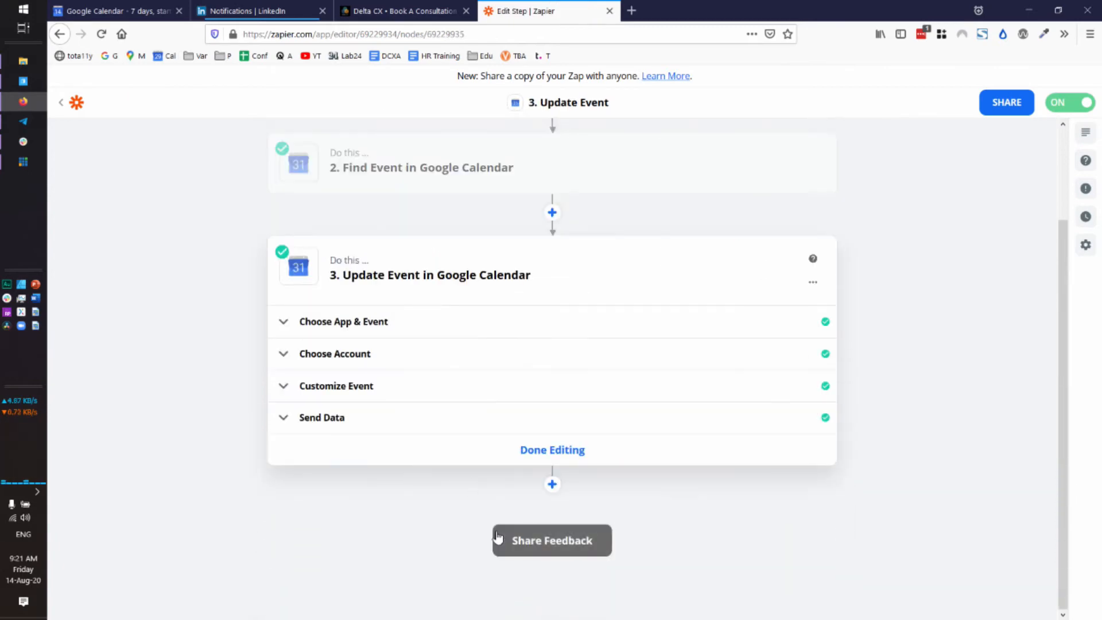
pyautogui.moveTo(433, 530)
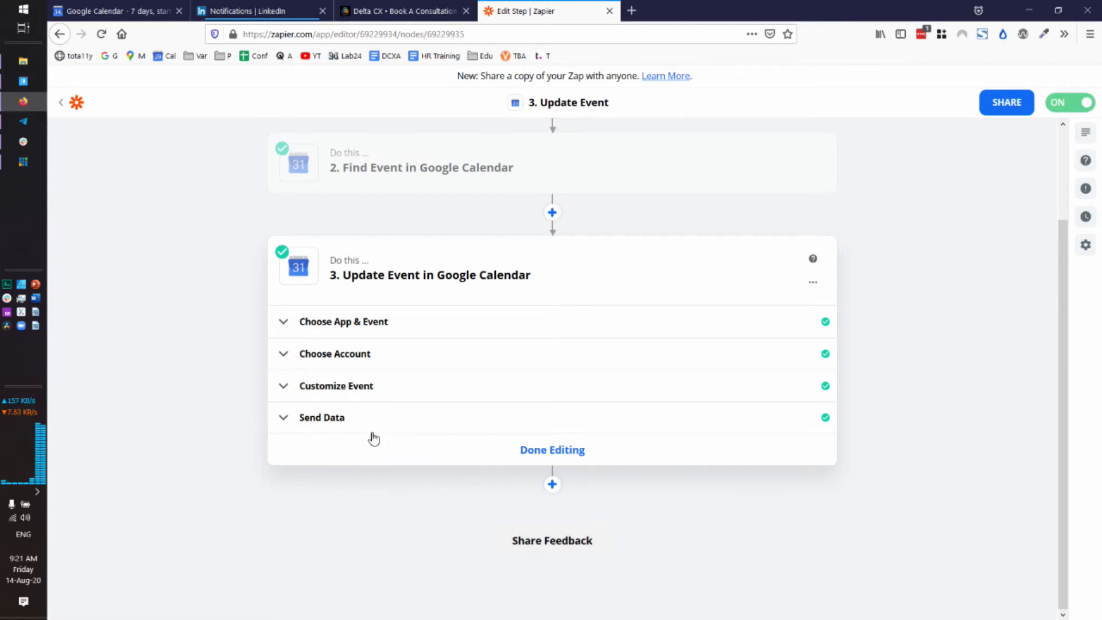
pyautogui.moveTo(394, 321)
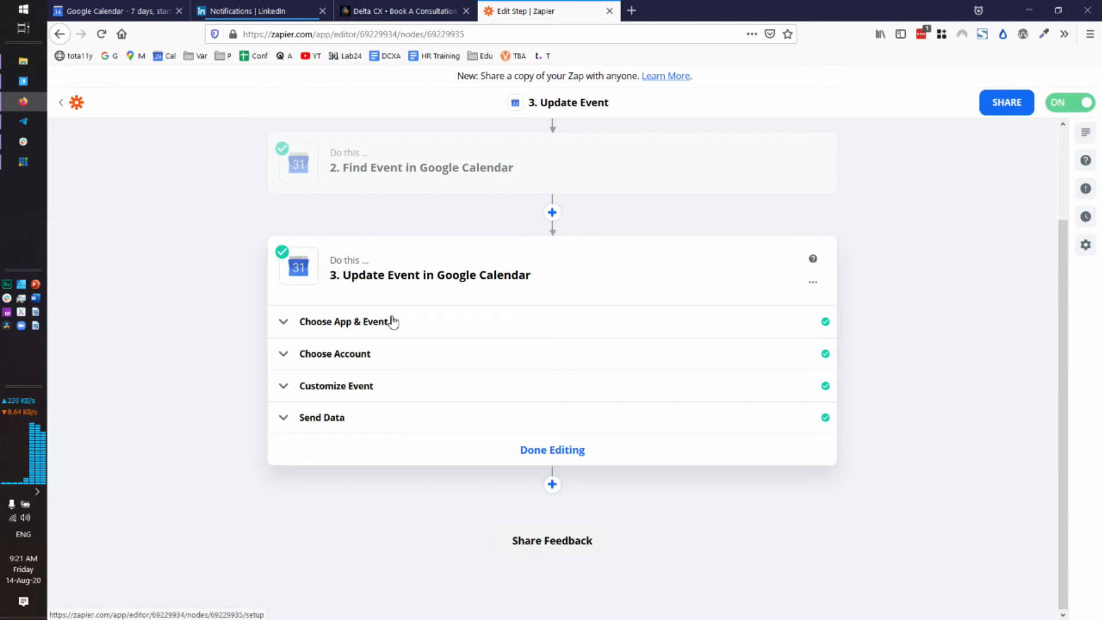
# - Review the Update Event step's Google Calendar app, connected account, and bring up its event fields
pyautogui.click(344, 321)
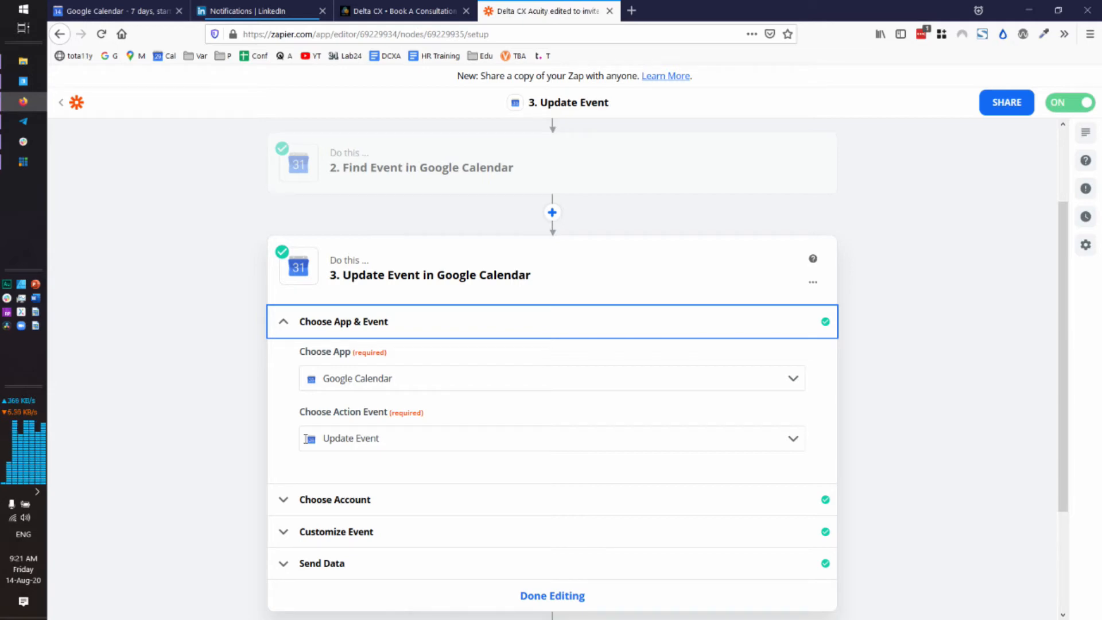
pyautogui.moveTo(187, 385)
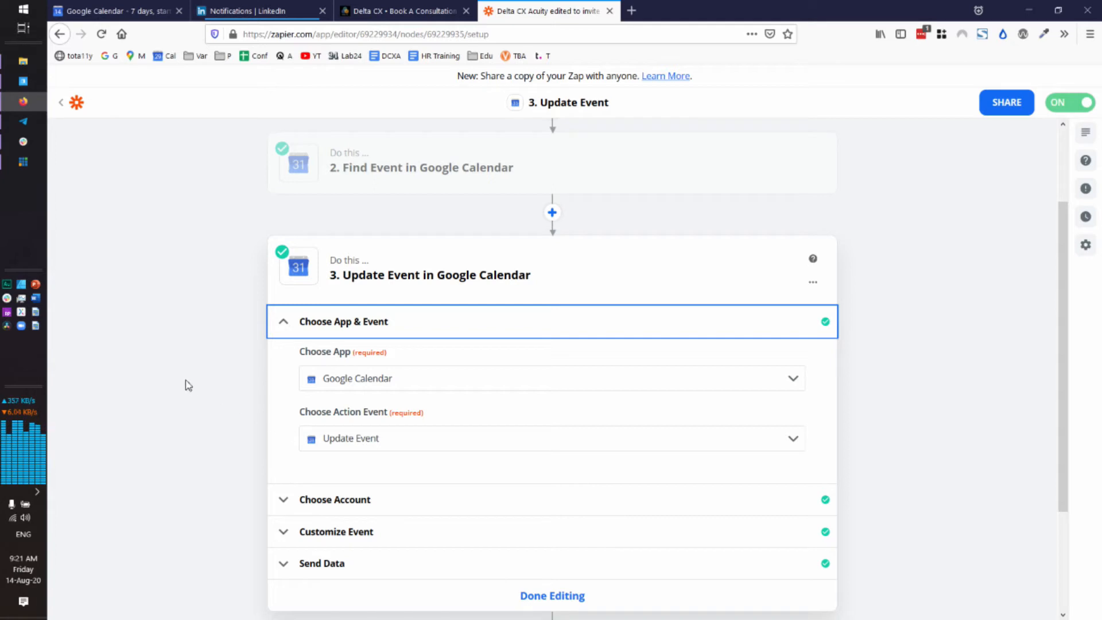
pyautogui.moveTo(268, 394)
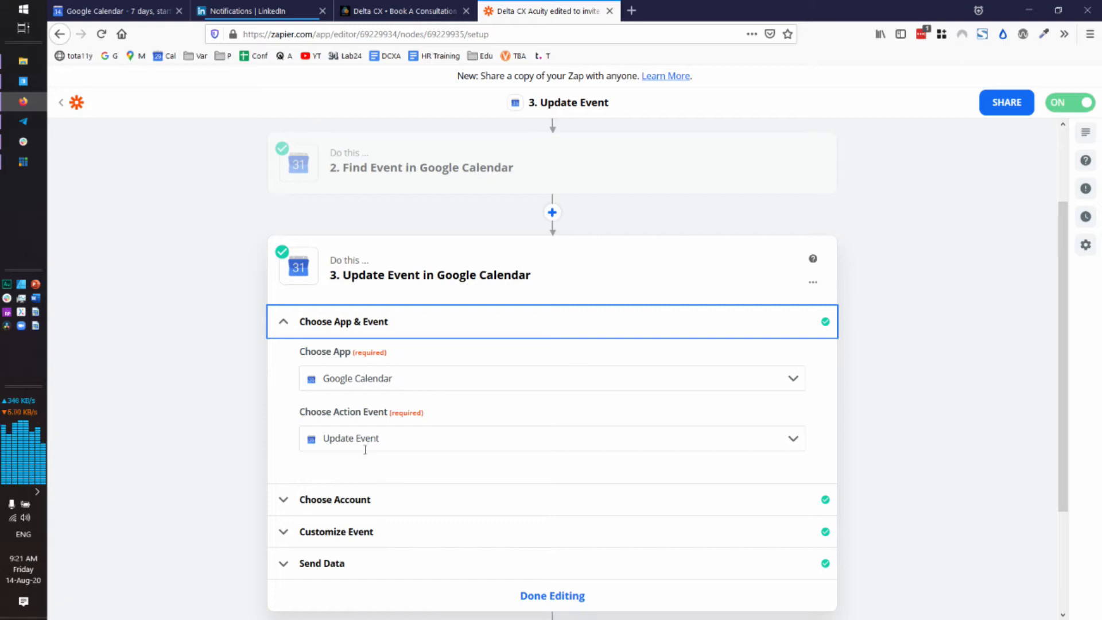
pyautogui.scroll(-3)
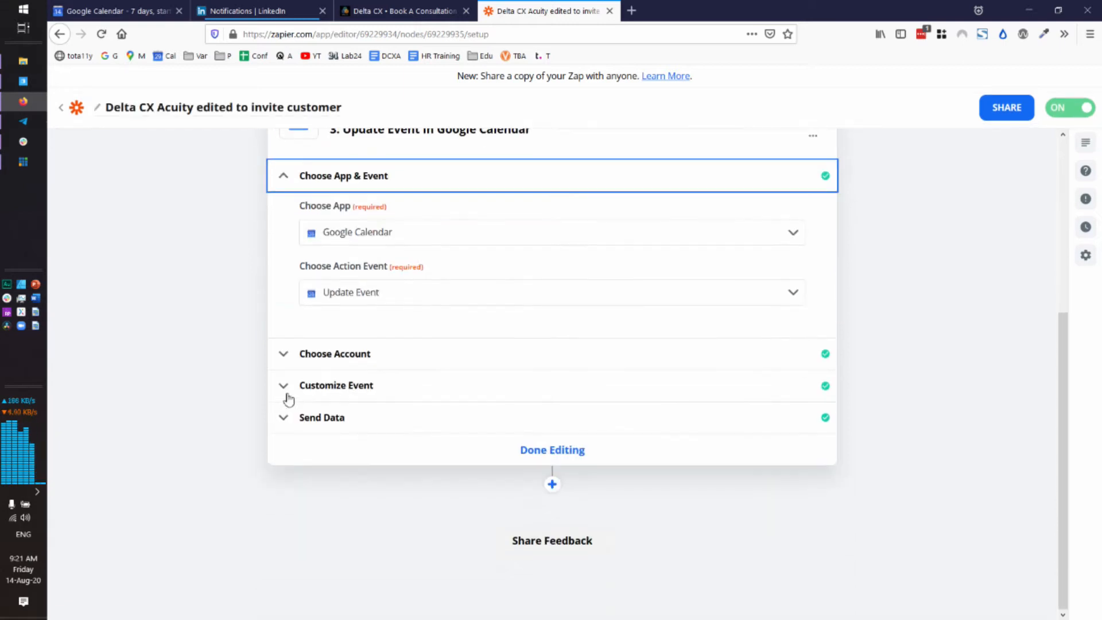
pyautogui.click(335, 354)
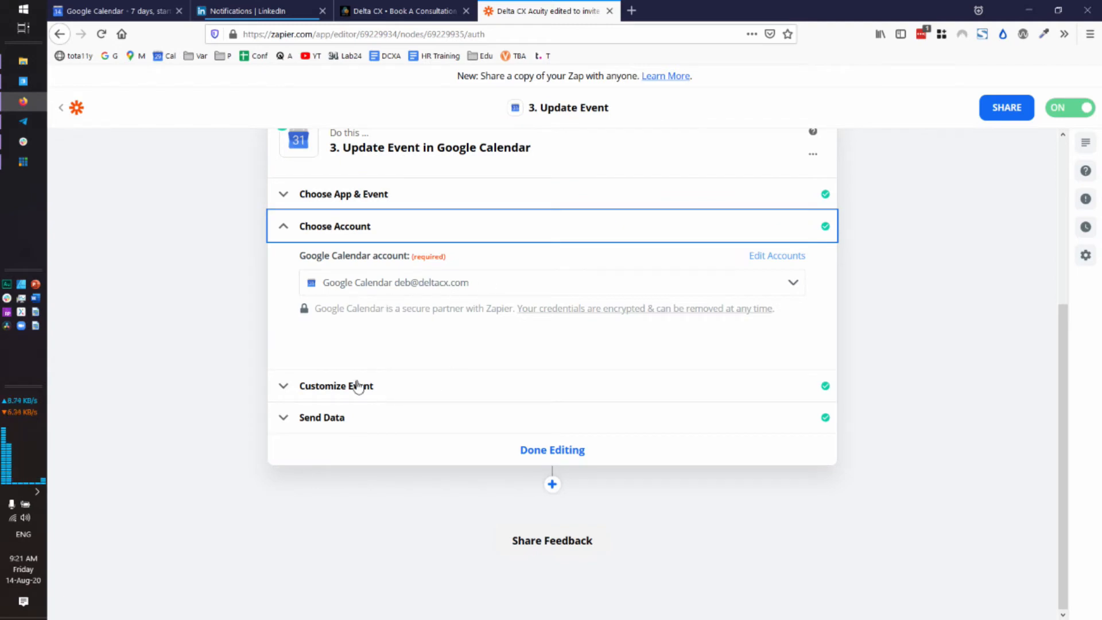
pyautogui.click(336, 386)
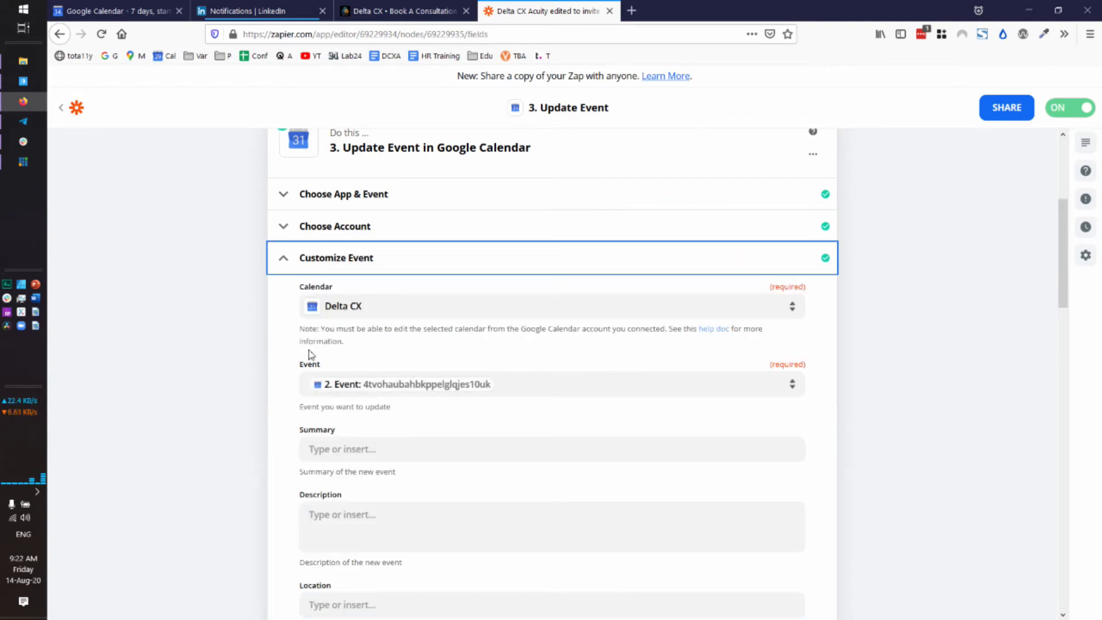
pyautogui.scroll(-3)
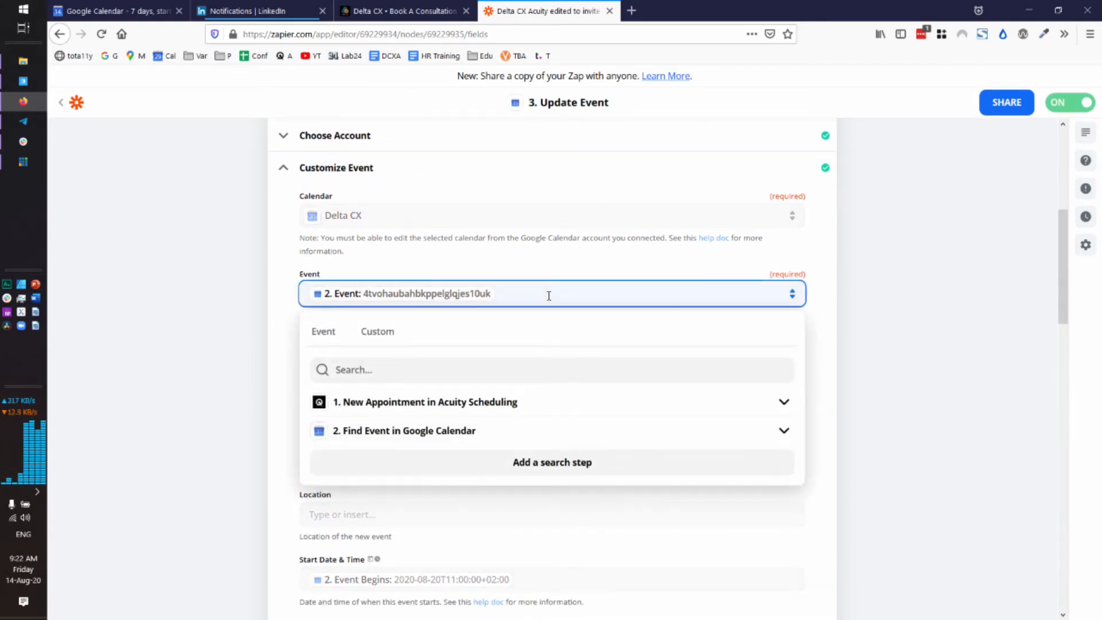
pyautogui.click(377, 330)
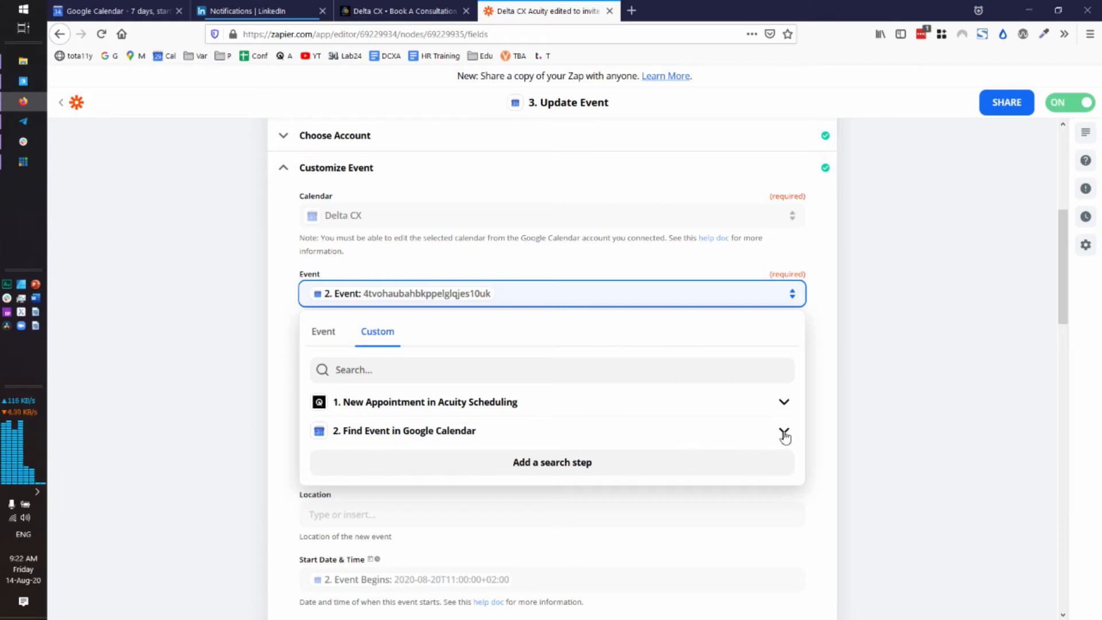
pyautogui.click(783, 430)
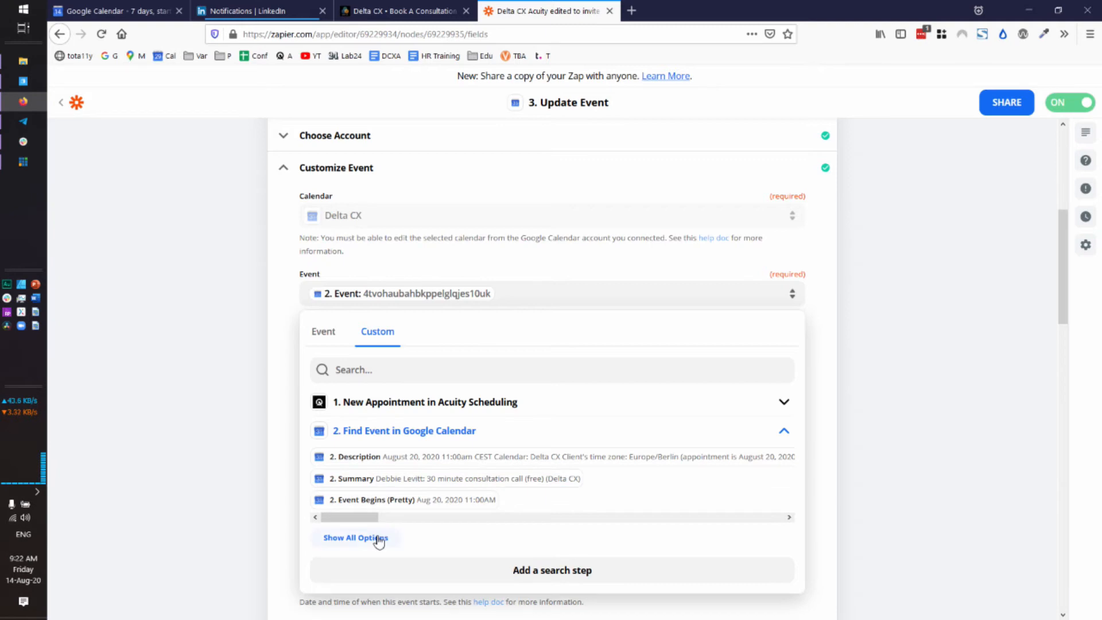
pyautogui.click(354, 537)
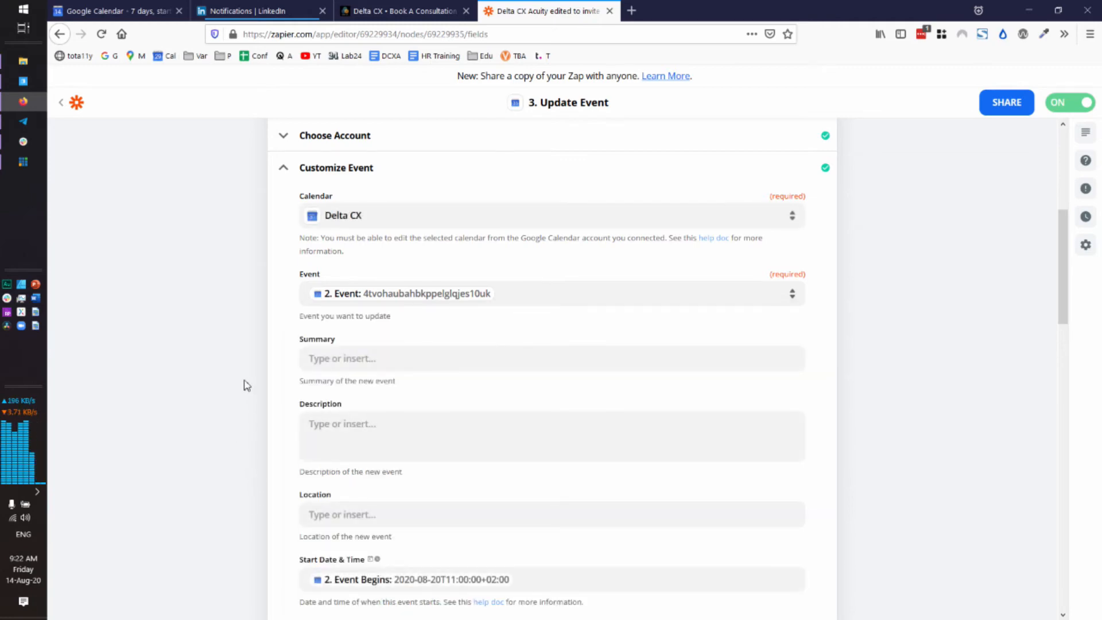
pyautogui.scroll(-3)
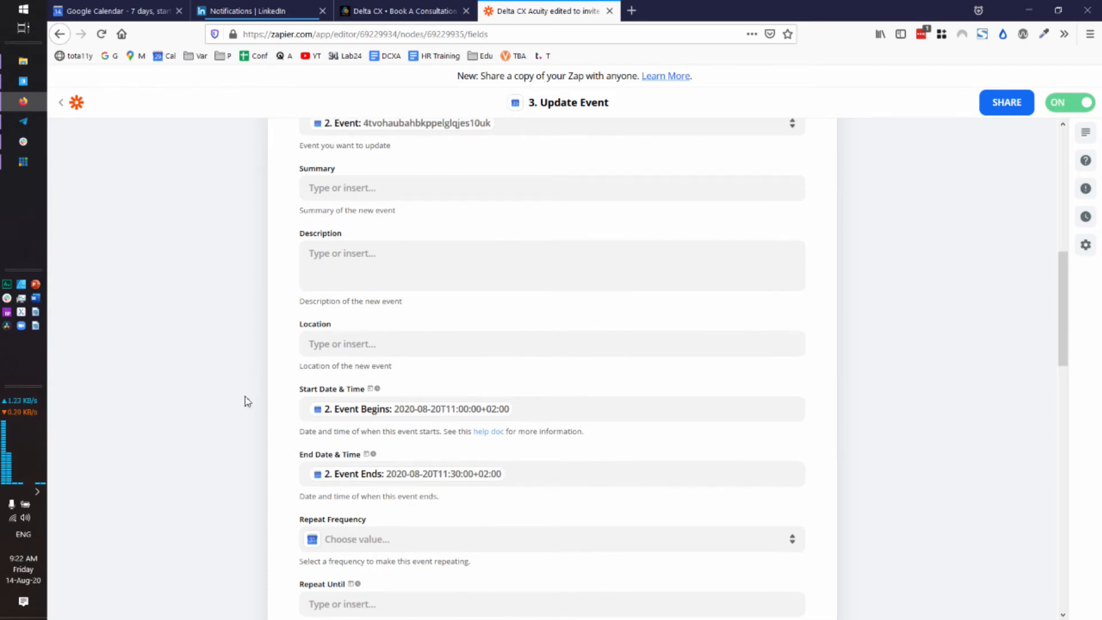
# - Confirm the start time is mapped to the found event's 2. Event Begins value, leaving it unchanged
pyautogui.click(523, 408)
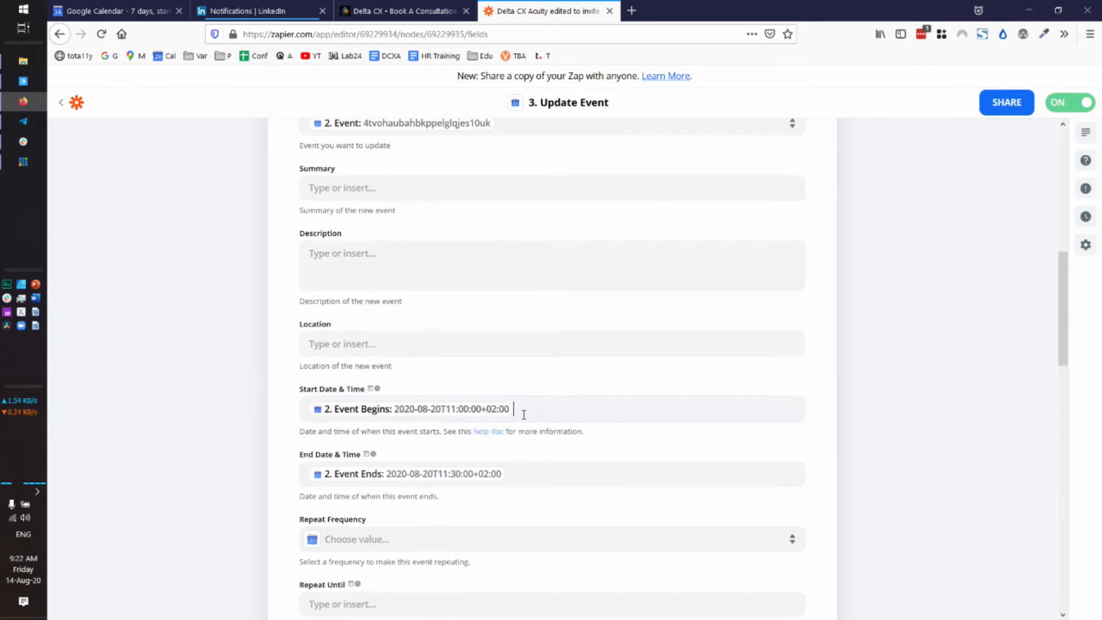
pyautogui.click(523, 409)
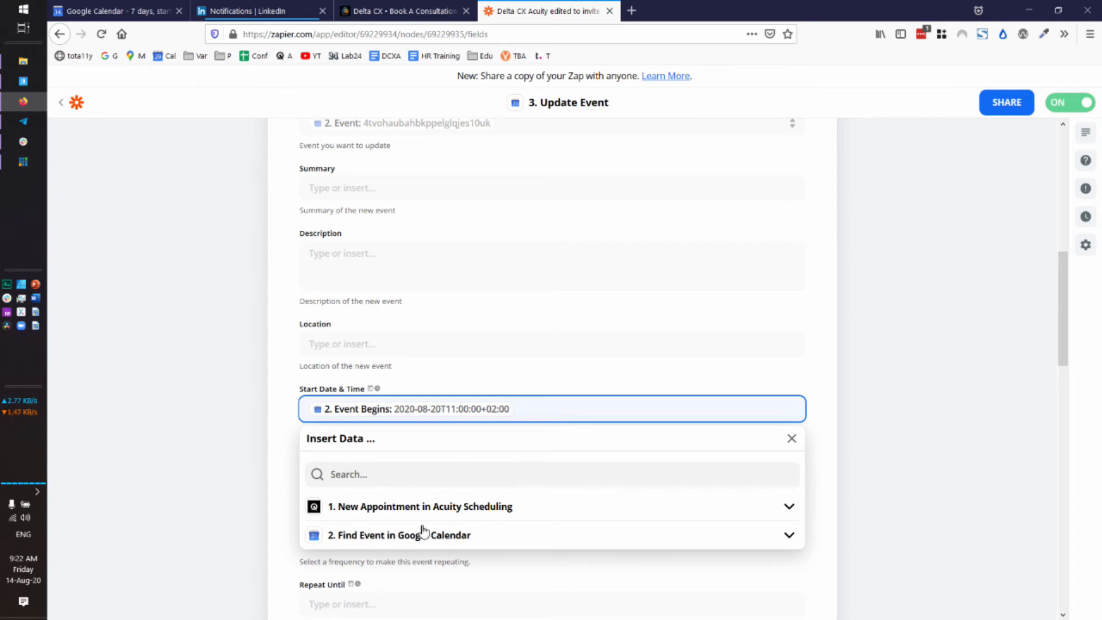
pyautogui.click(398, 534)
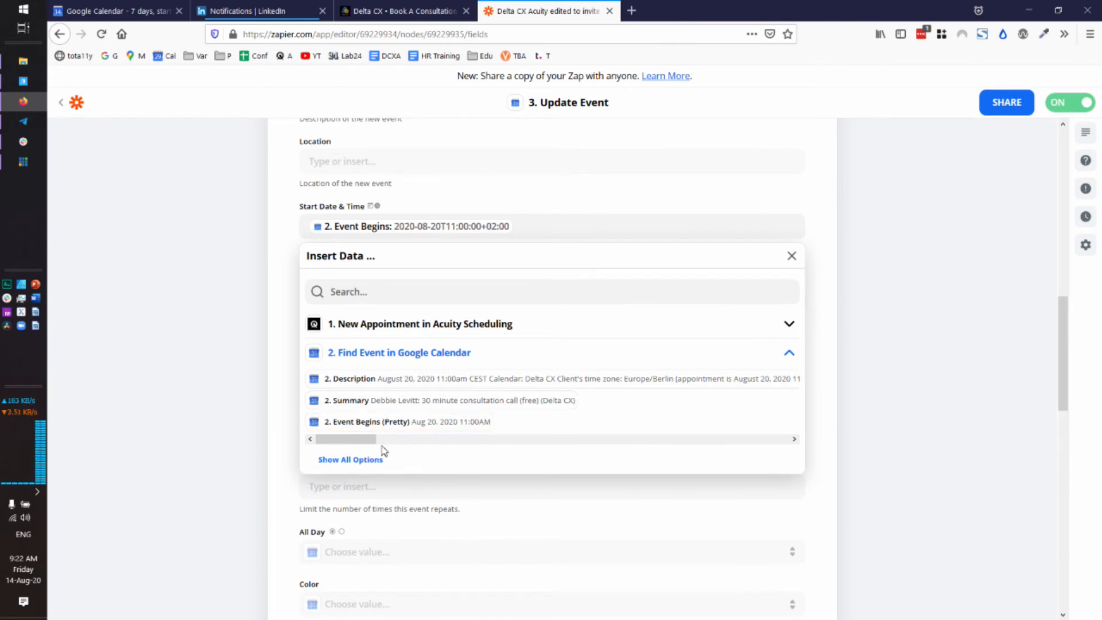
pyautogui.click(348, 459)
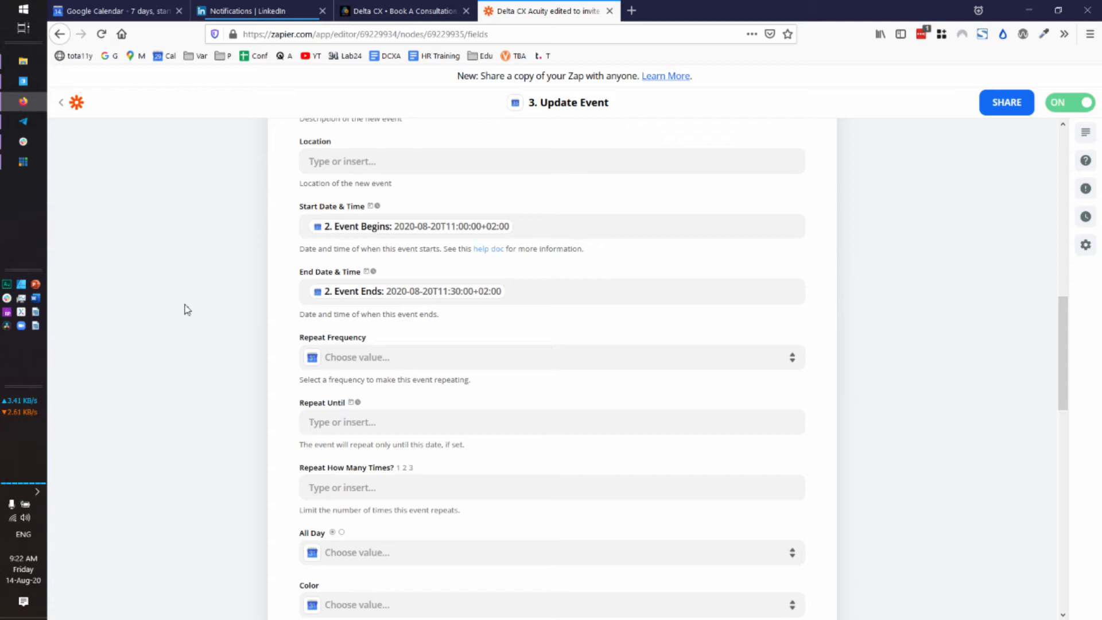
pyautogui.moveTo(321, 268)
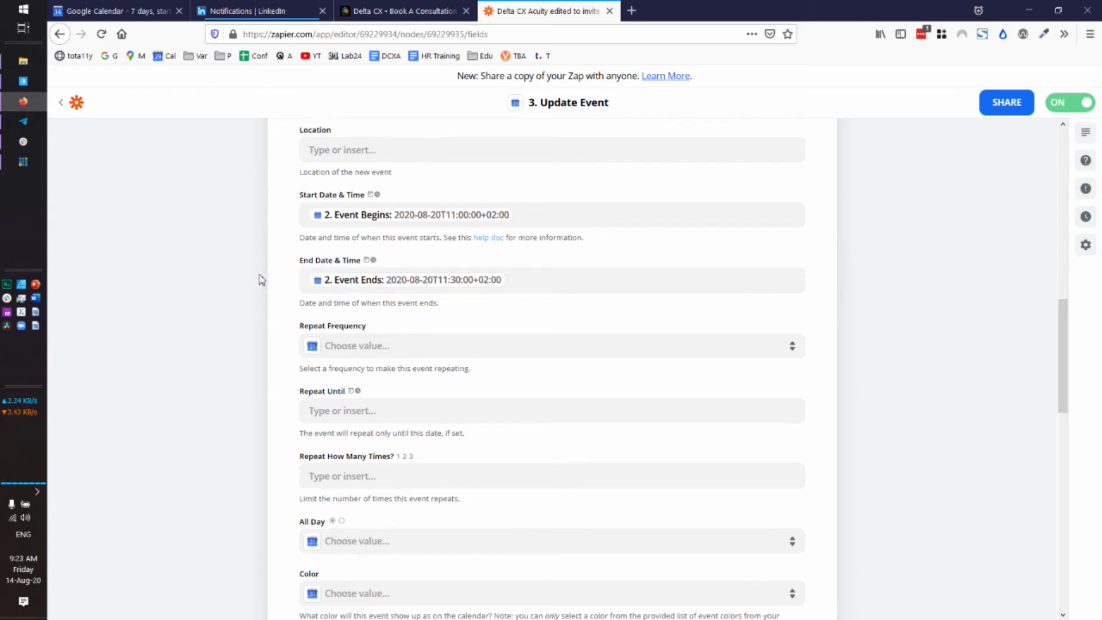
# - Confirm the attendees are the found event's 2. Creator Email first and the Acuity 1. E-mail second
pyautogui.scroll(-3)
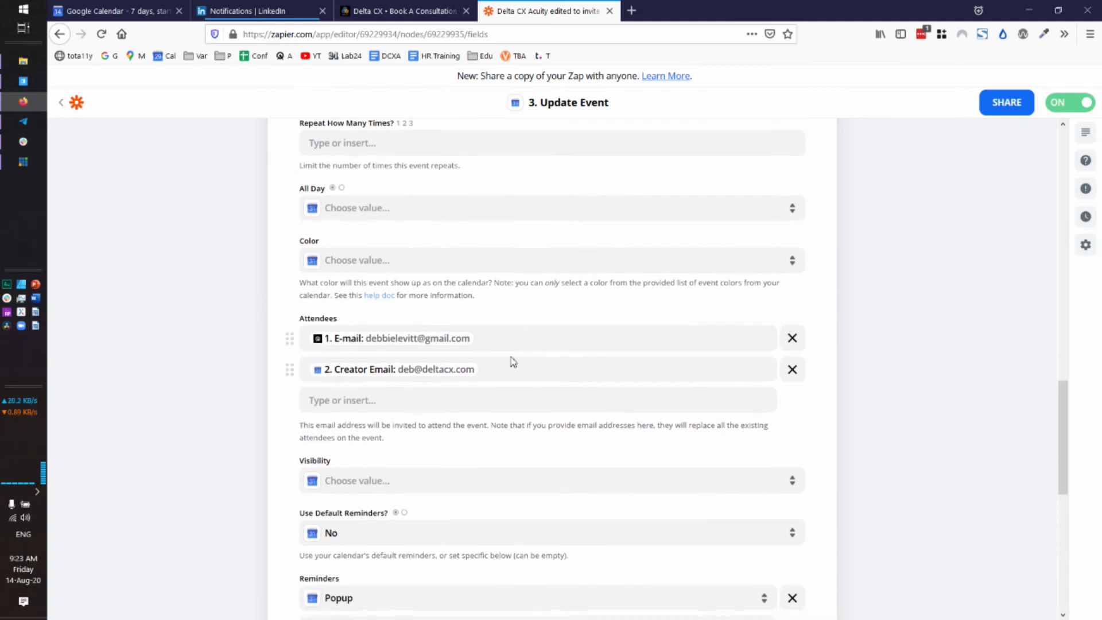
pyautogui.moveTo(325, 348)
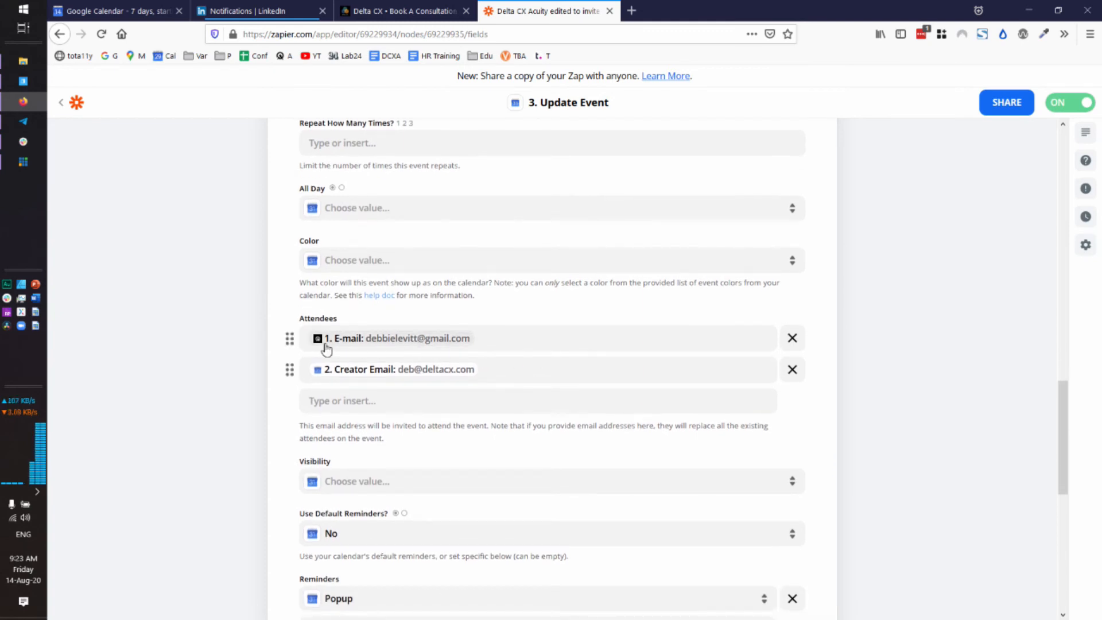
pyautogui.moveTo(354, 346)
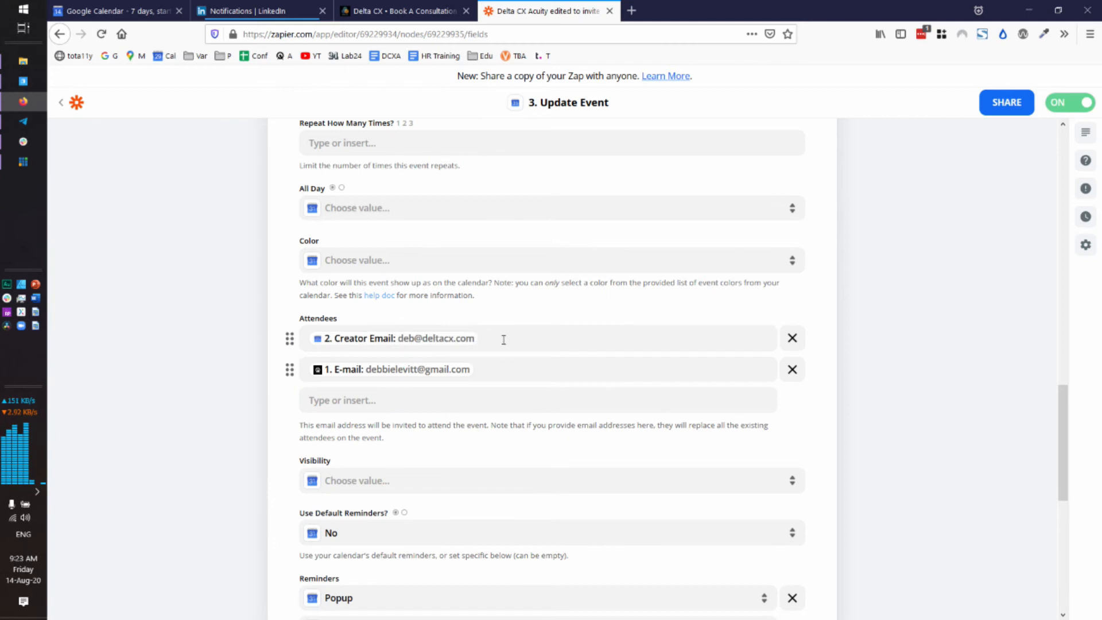
pyautogui.click(533, 338)
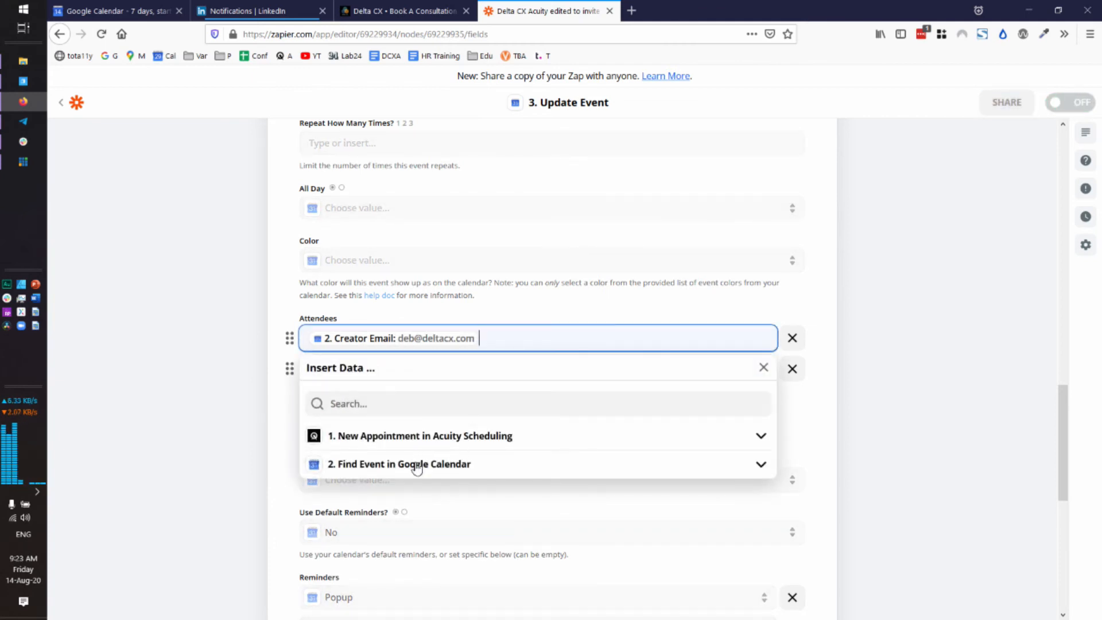
pyautogui.click(398, 463)
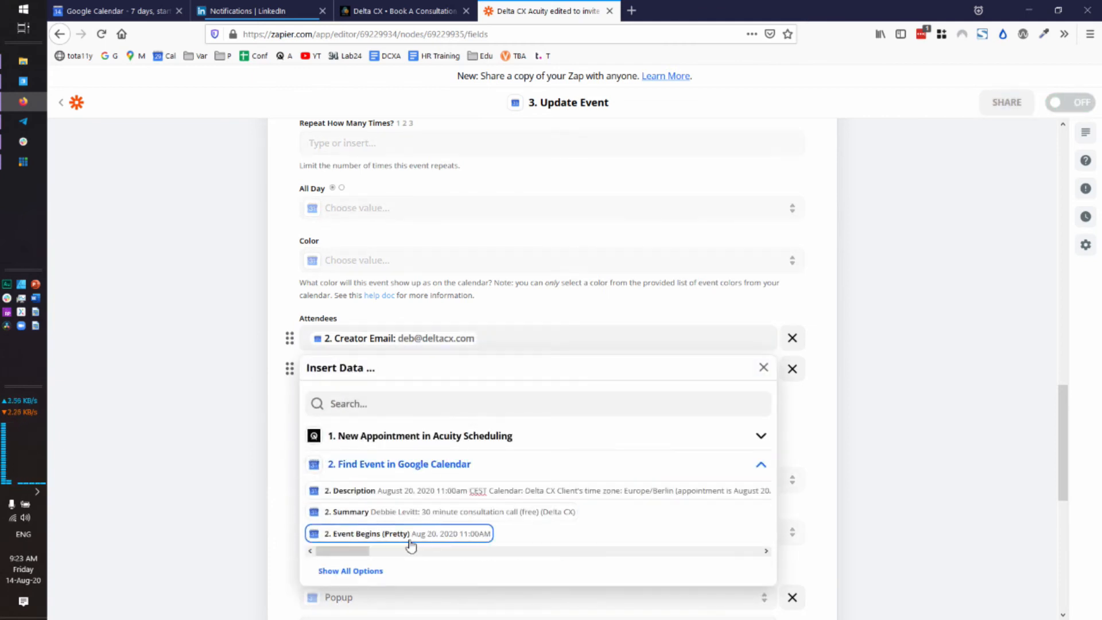
pyautogui.click(350, 570)
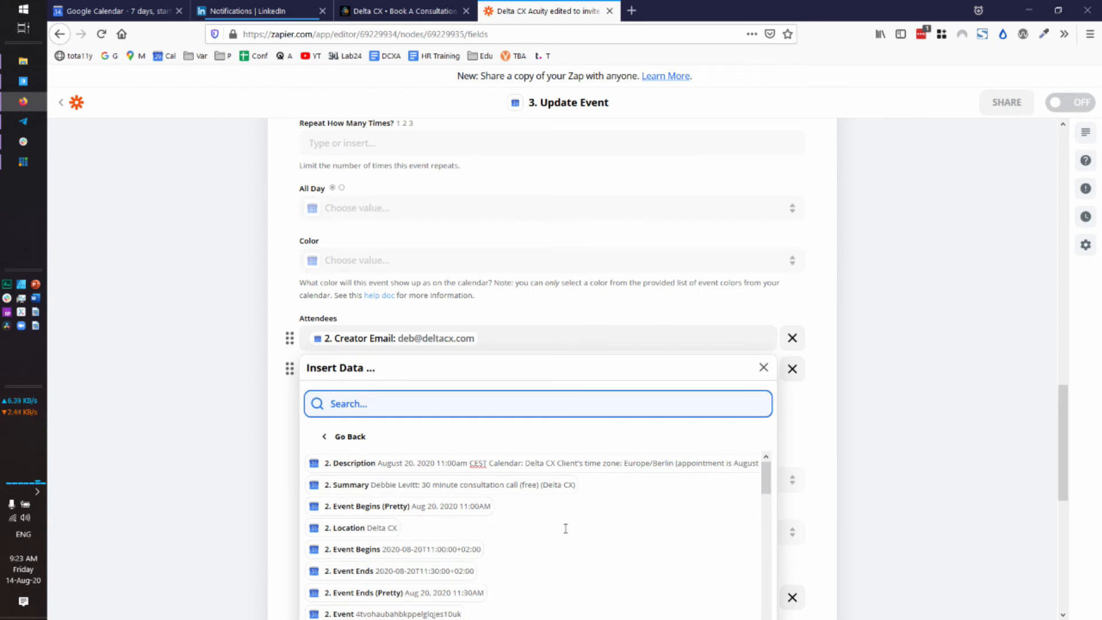
pyautogui.scroll(-3)
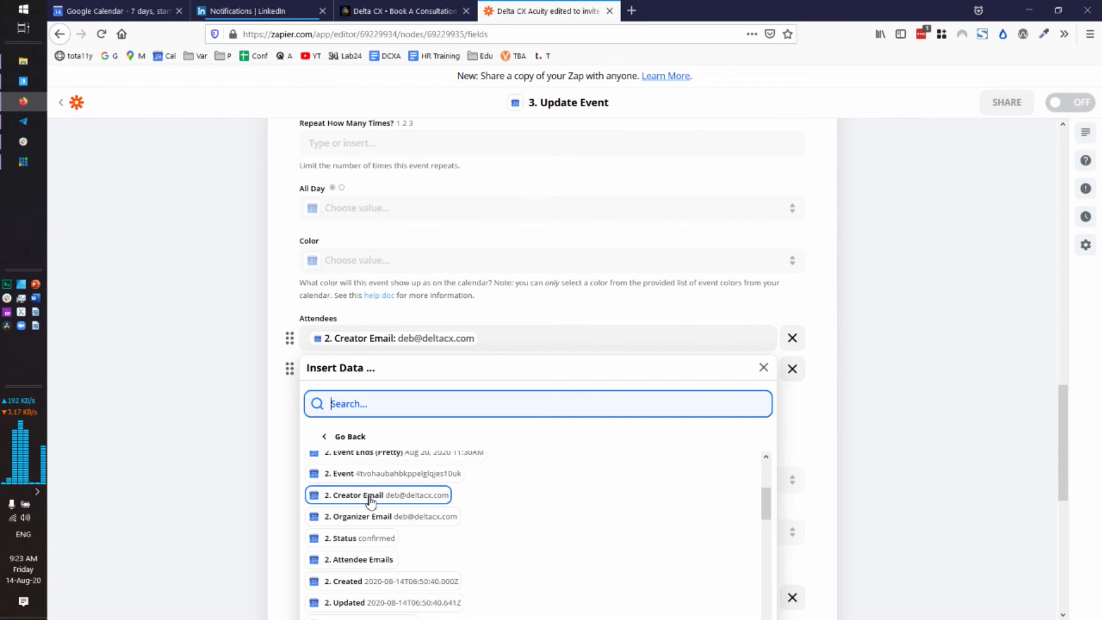
pyautogui.moveTo(425, 519)
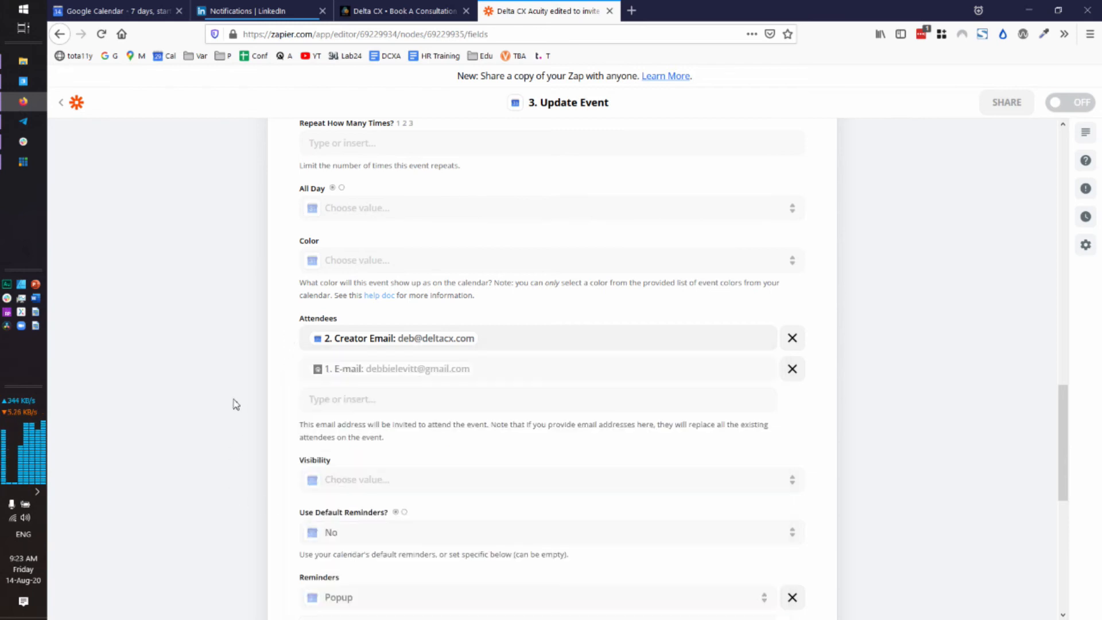
pyautogui.click(493, 368)
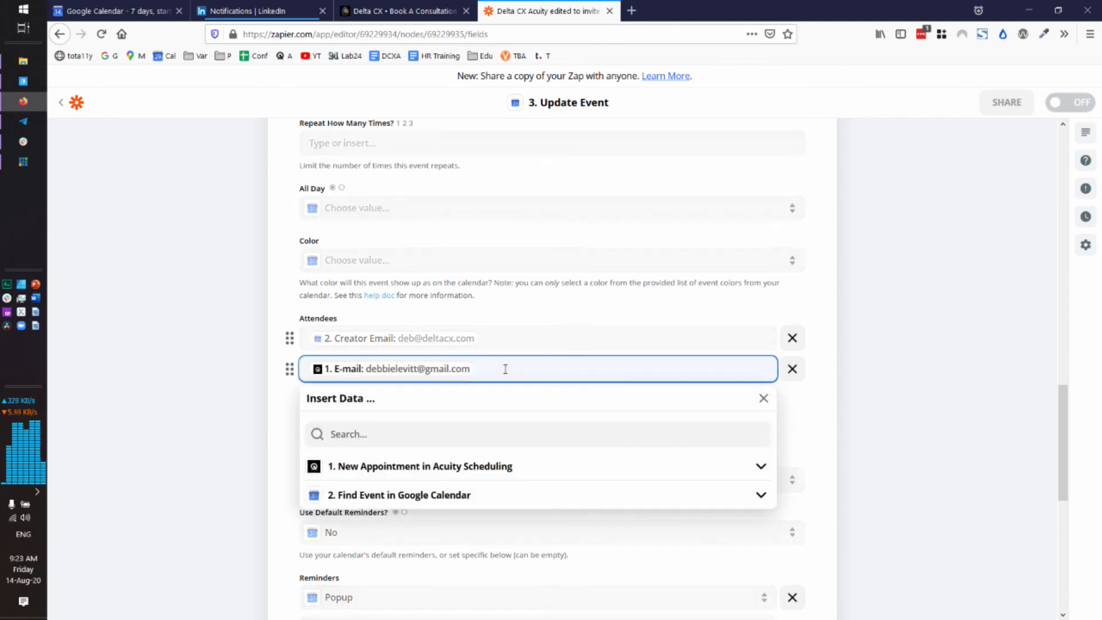
pyautogui.click(420, 466)
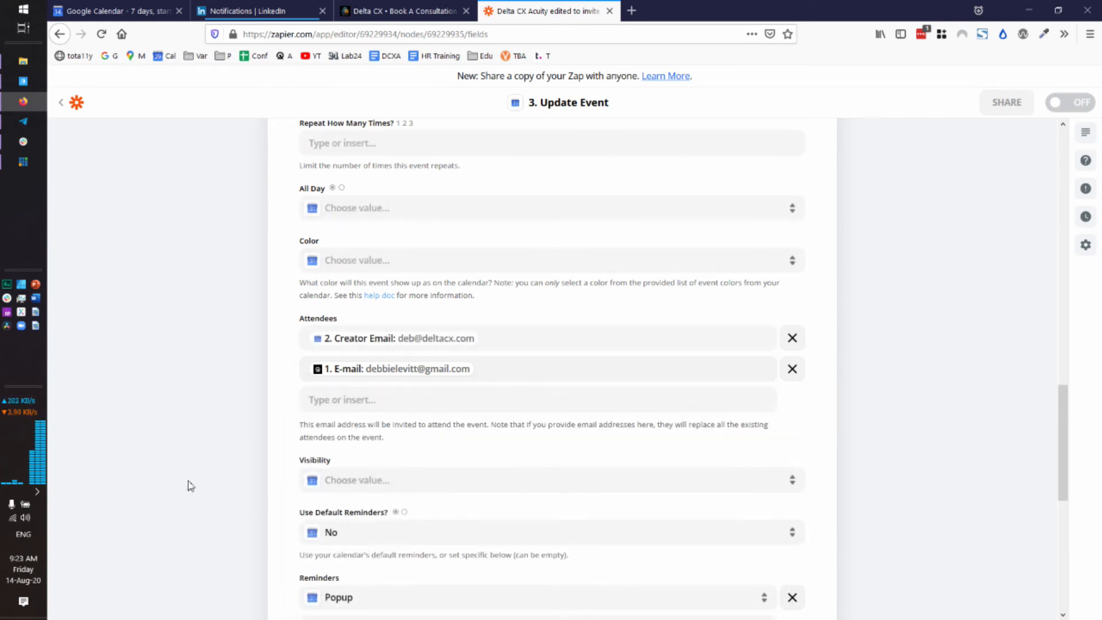
pyautogui.moveTo(233, 390)
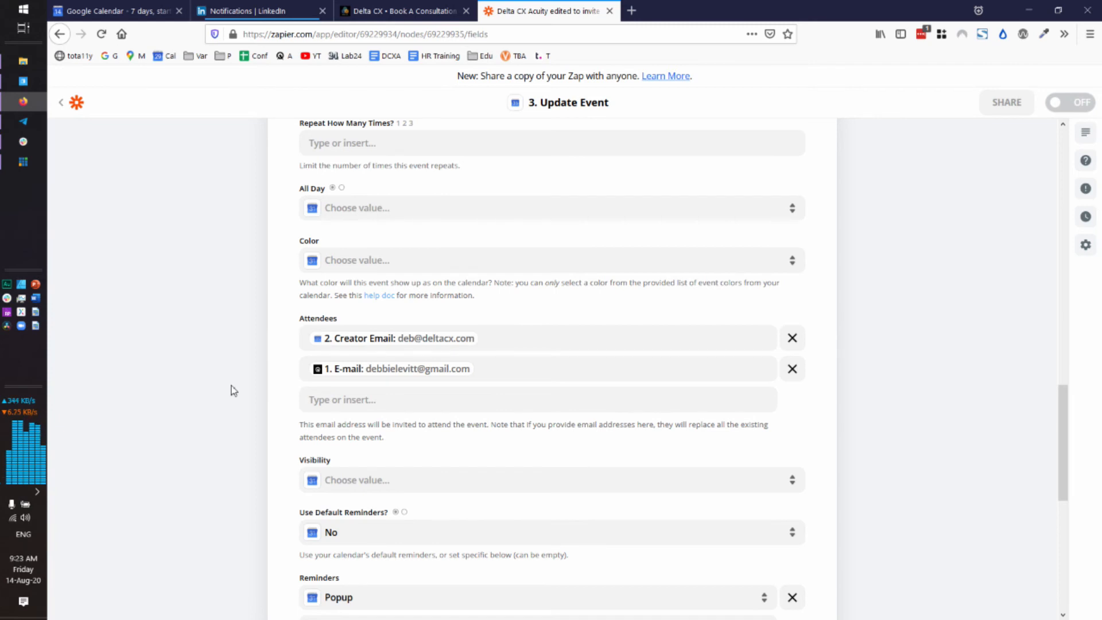
pyautogui.moveTo(228, 365)
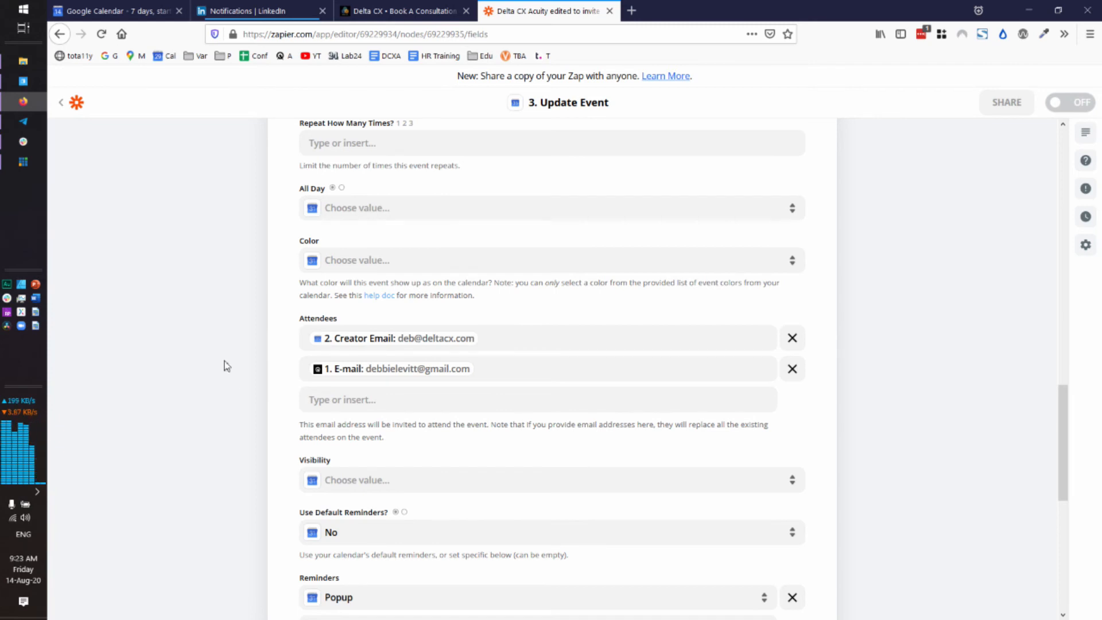
pyautogui.click(520, 337)
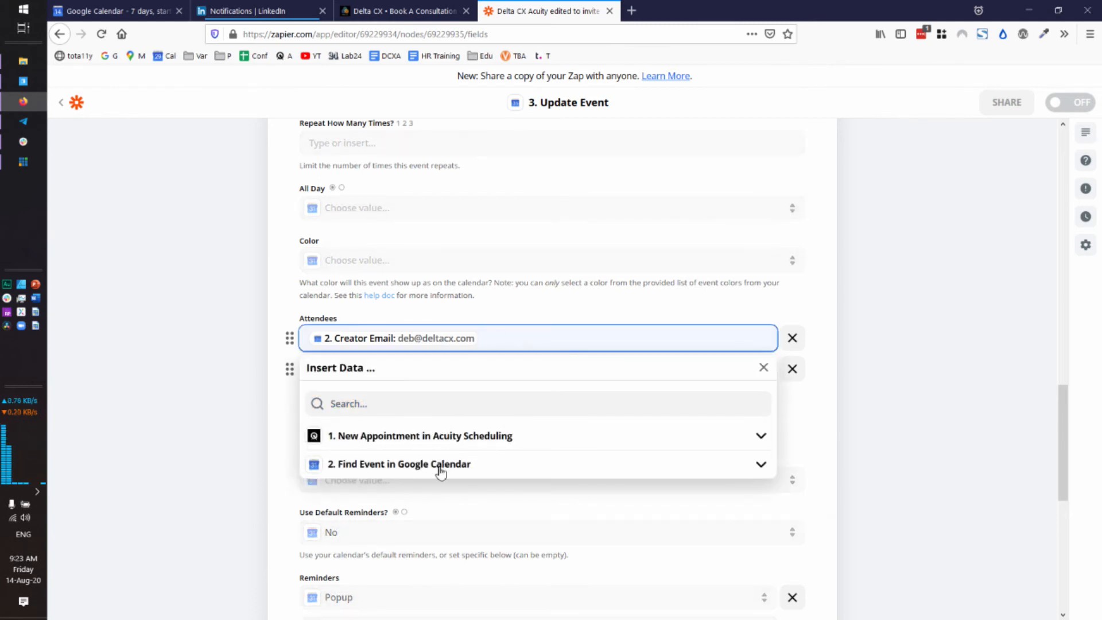
pyautogui.moveTo(213, 445)
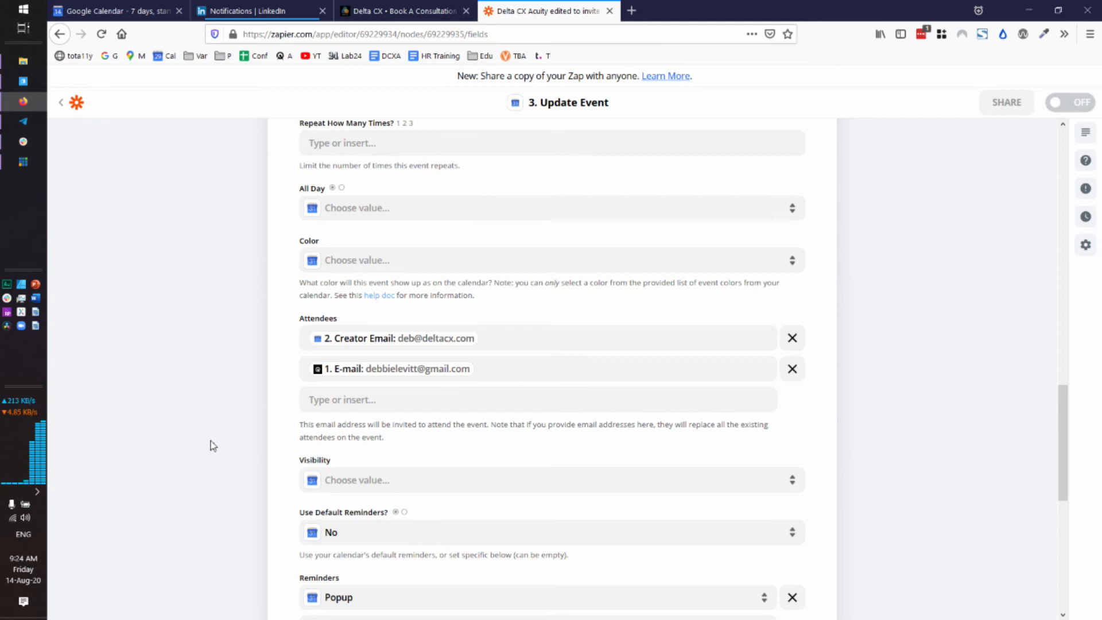
pyautogui.moveTo(273, 364)
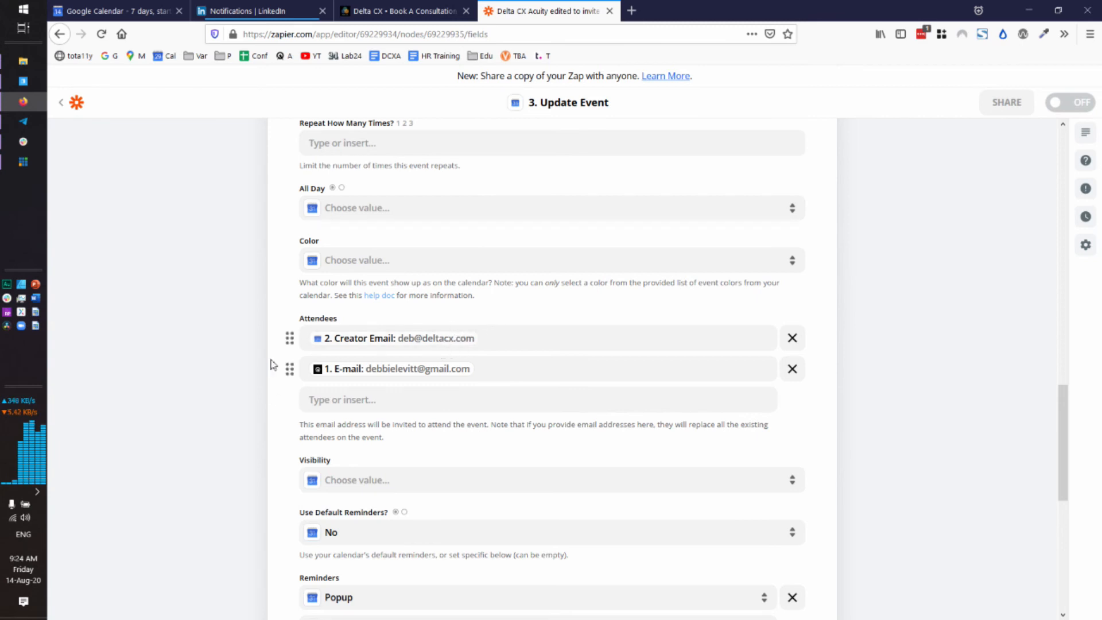
pyautogui.scroll(-3)
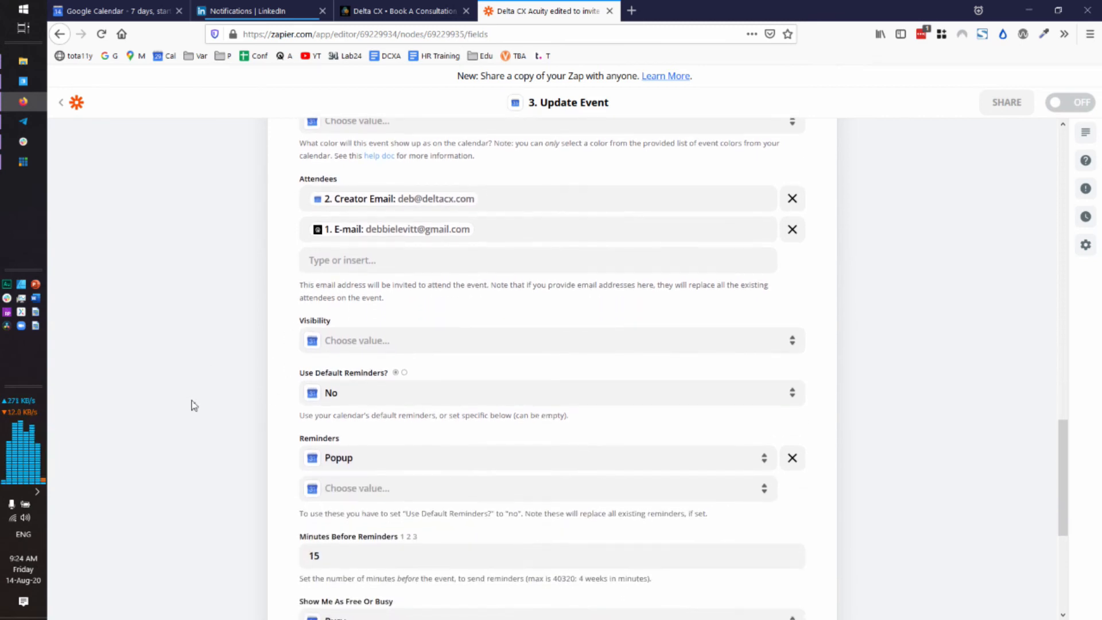
pyautogui.scroll(-3)
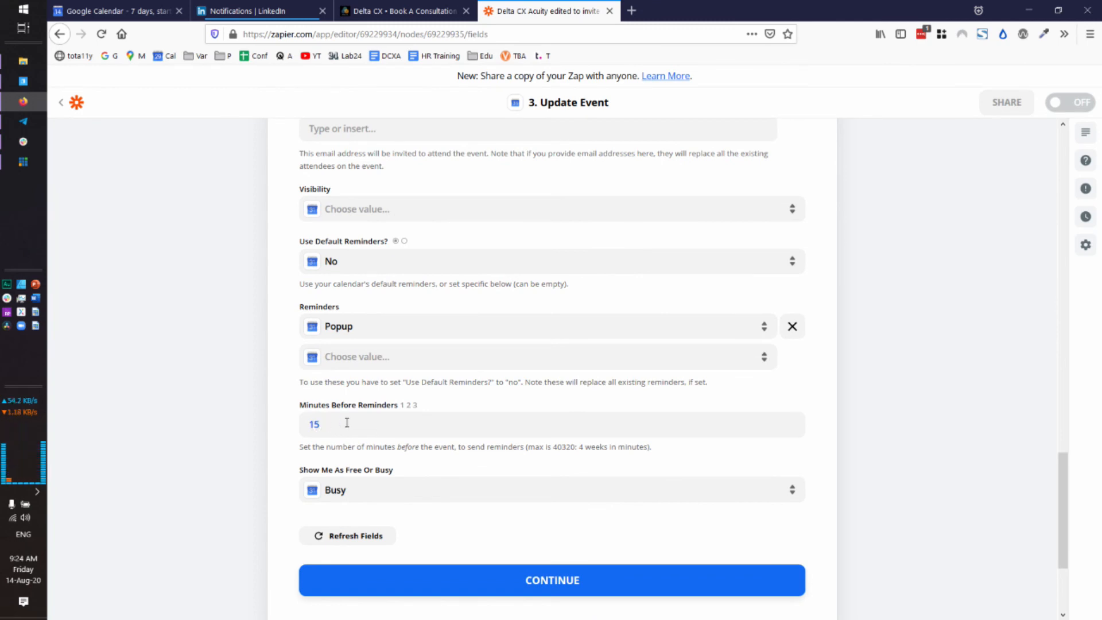
pyautogui.scroll(-3)
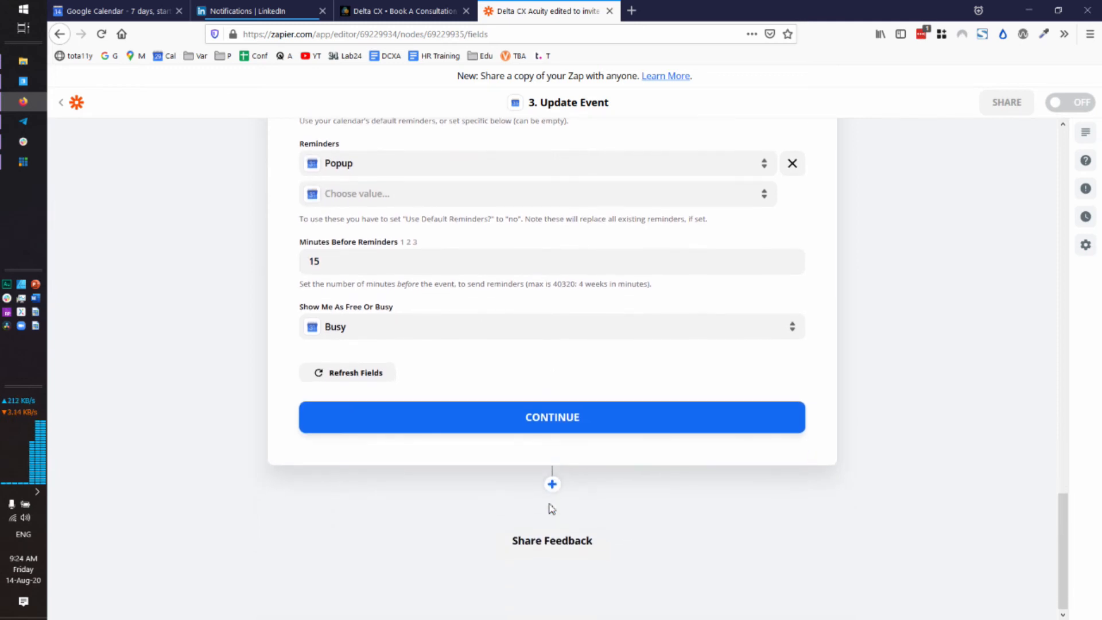
pyautogui.moveTo(314, 486)
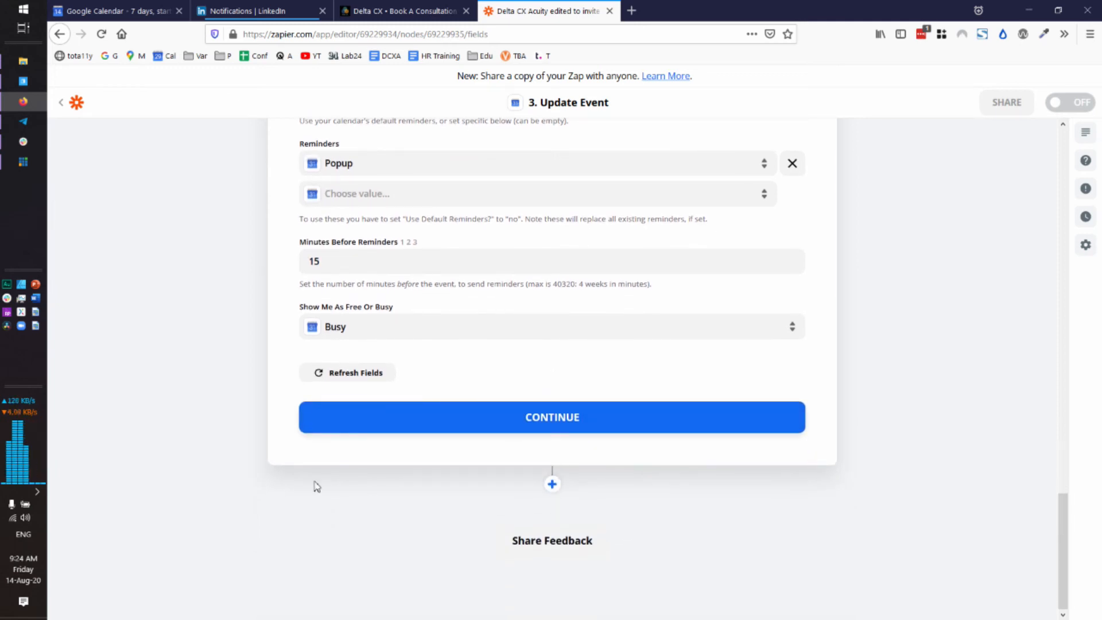
pyautogui.moveTo(280, 249)
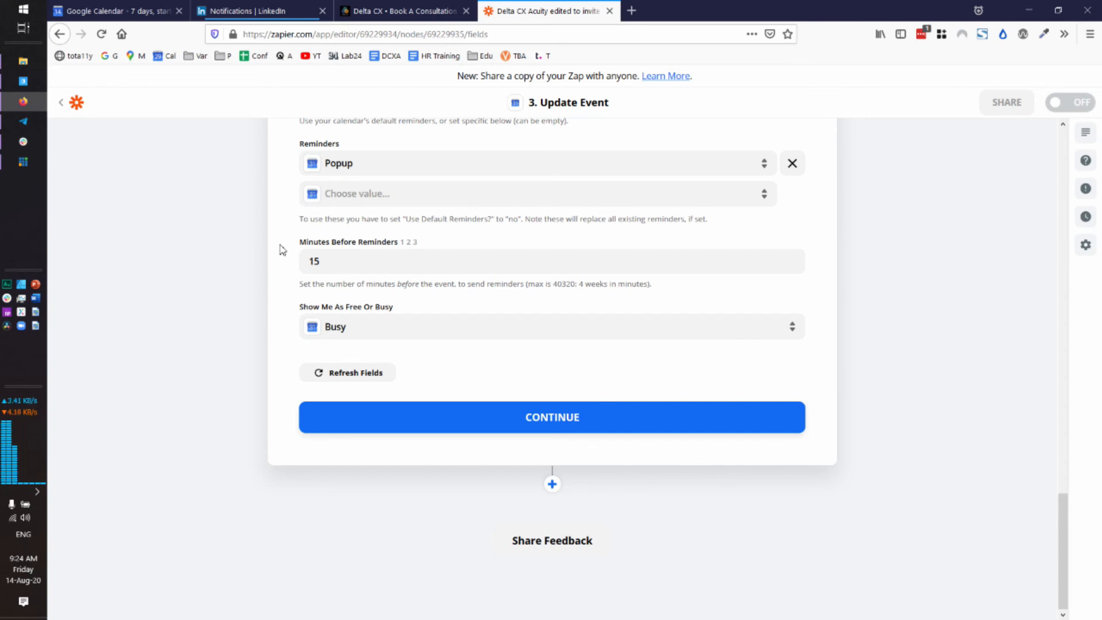
pyautogui.moveTo(173, 410)
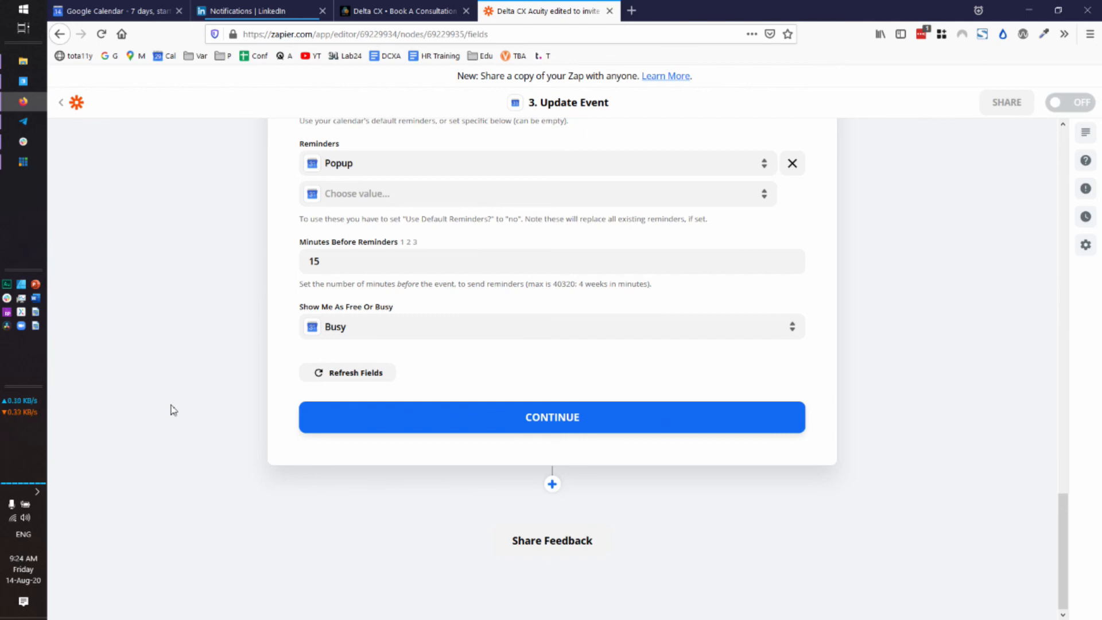
pyautogui.scroll(3)
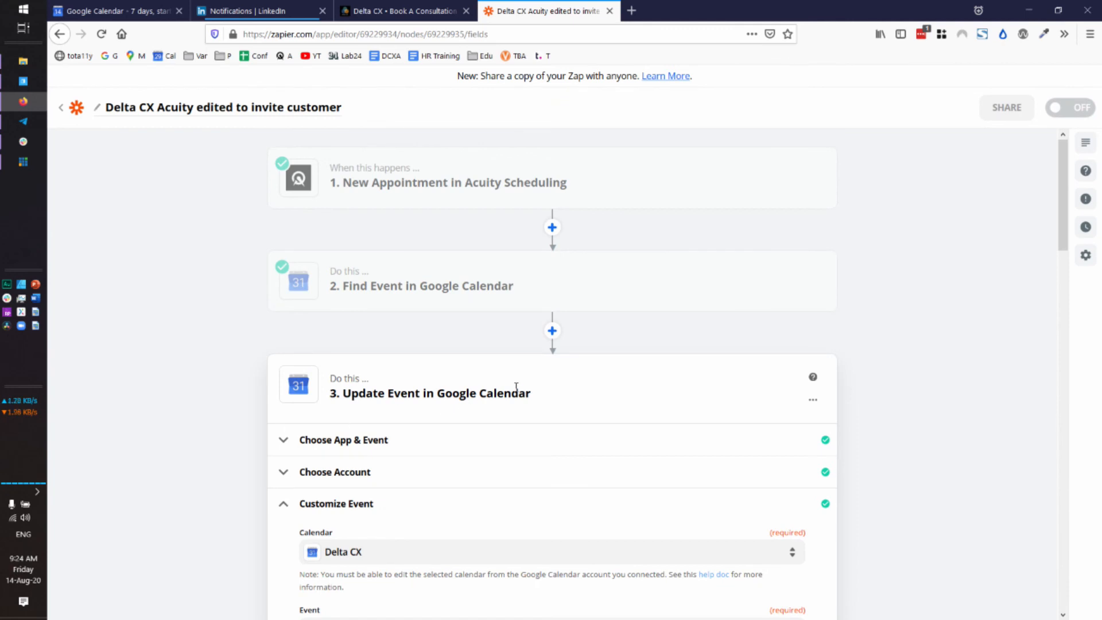
pyautogui.moveTo(386, 407)
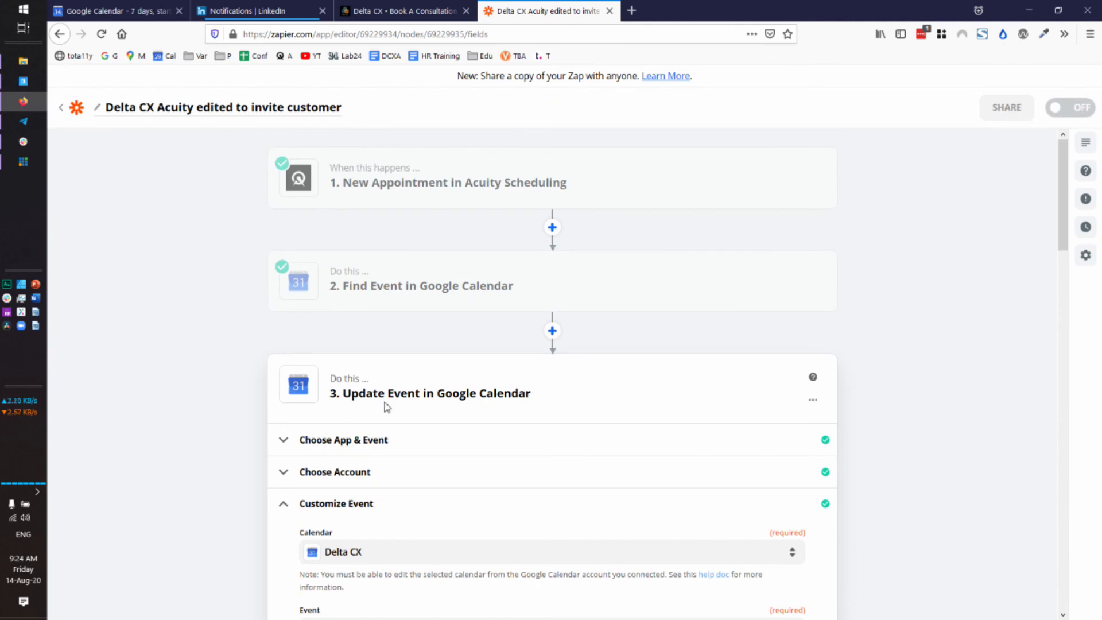
pyautogui.moveTo(247, 403)
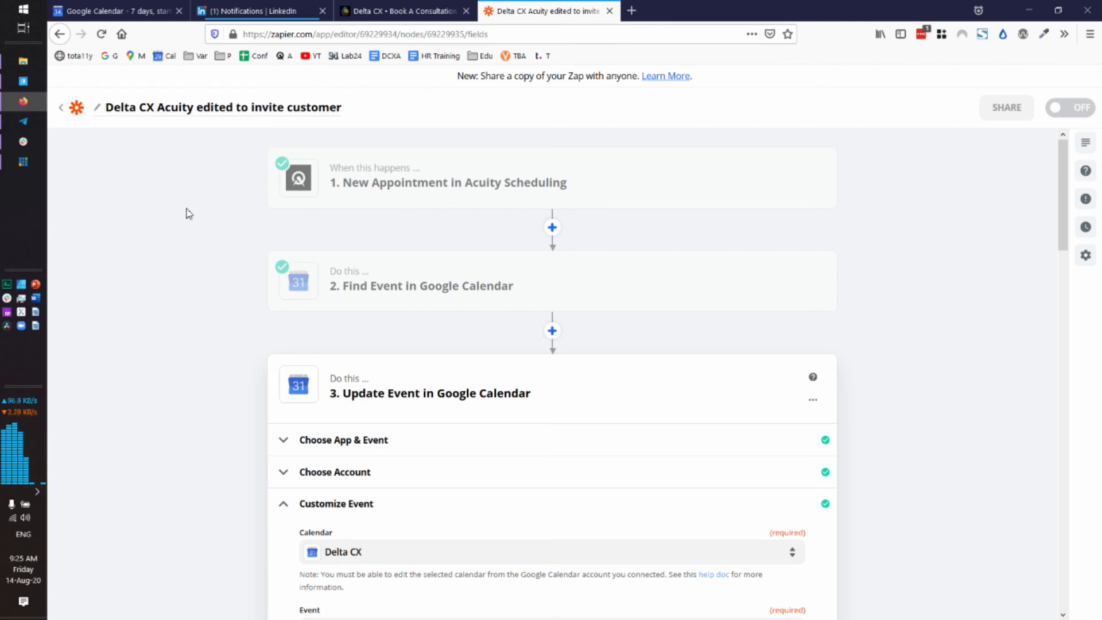
pyautogui.moveTo(144, 215)
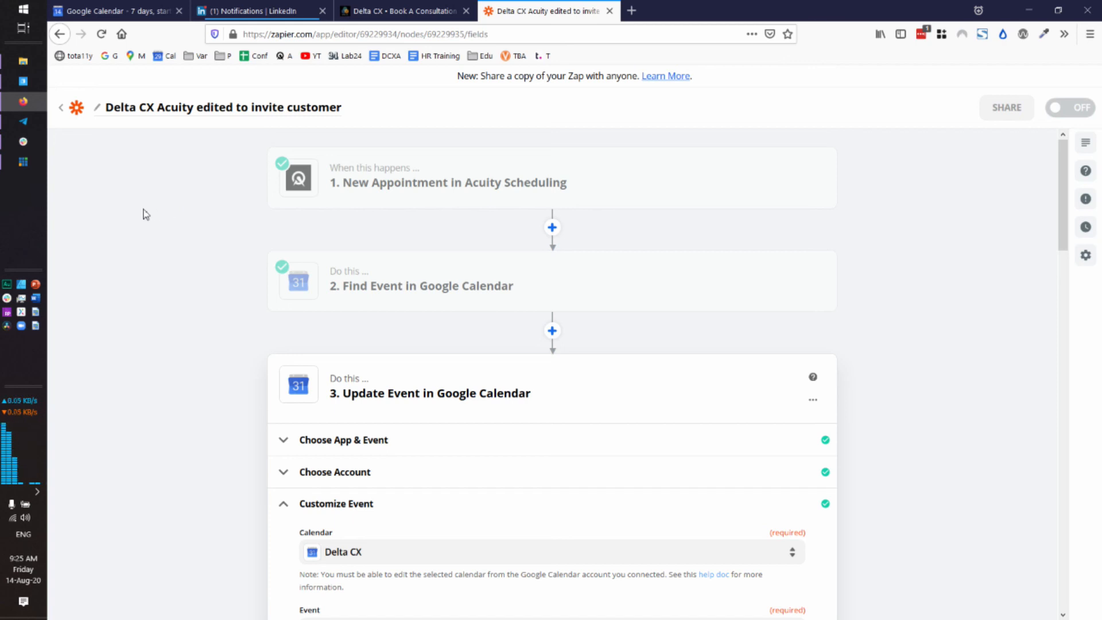
pyautogui.moveTo(164, 256)
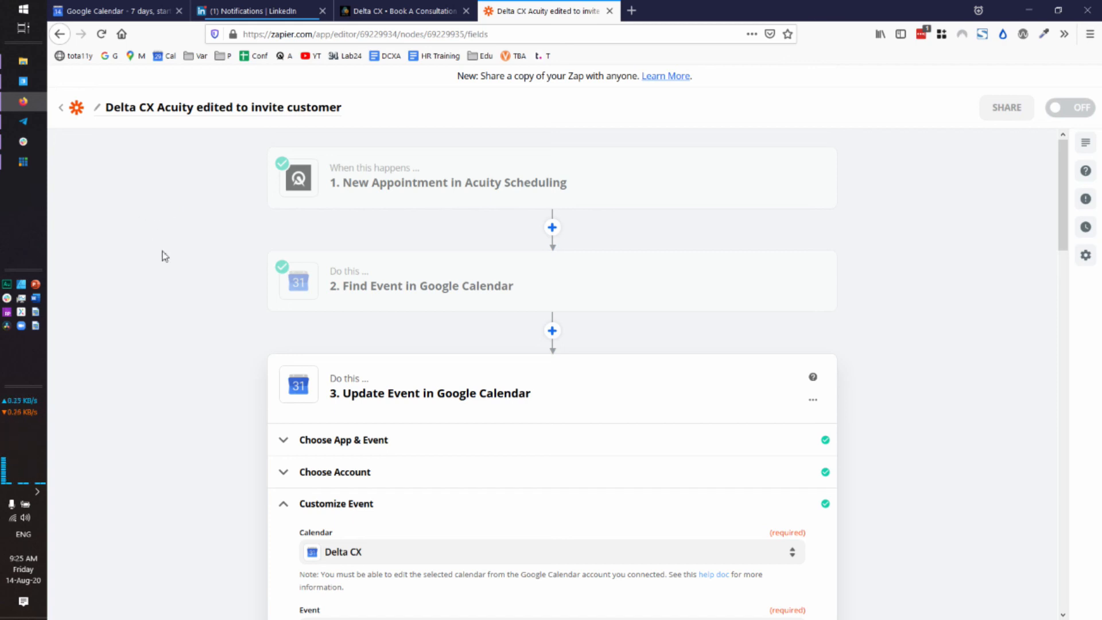